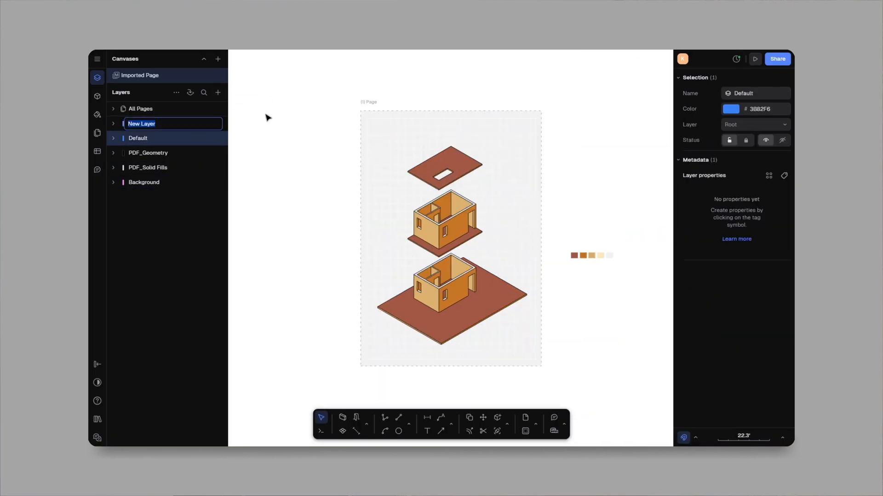
# Switch from Rayon to the SketchUp window showing the exploded house model
pyautogui.click(385, 417)
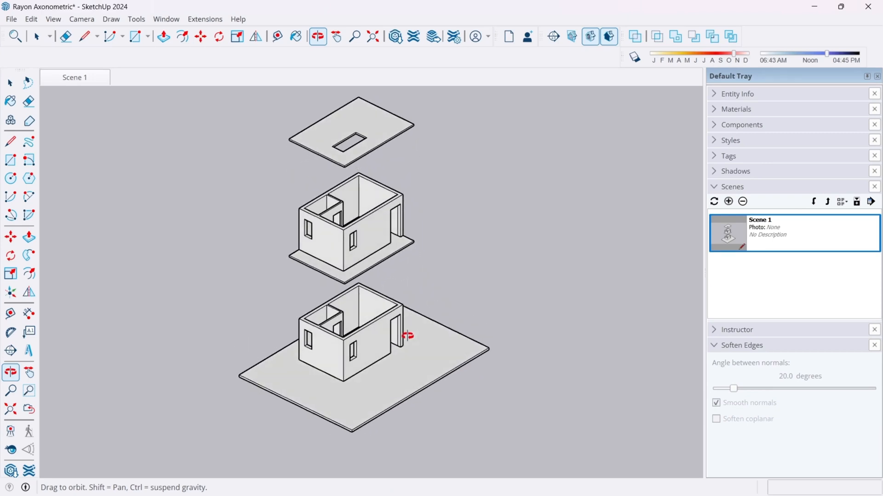
# Check the ground and upper wall groups, then turn on parallel projection
pyautogui.click(352, 332)
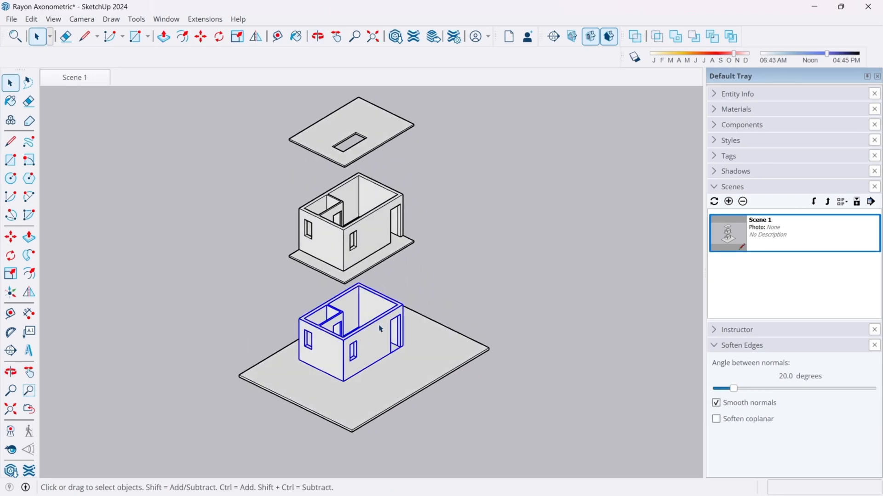
pyautogui.click(356, 225)
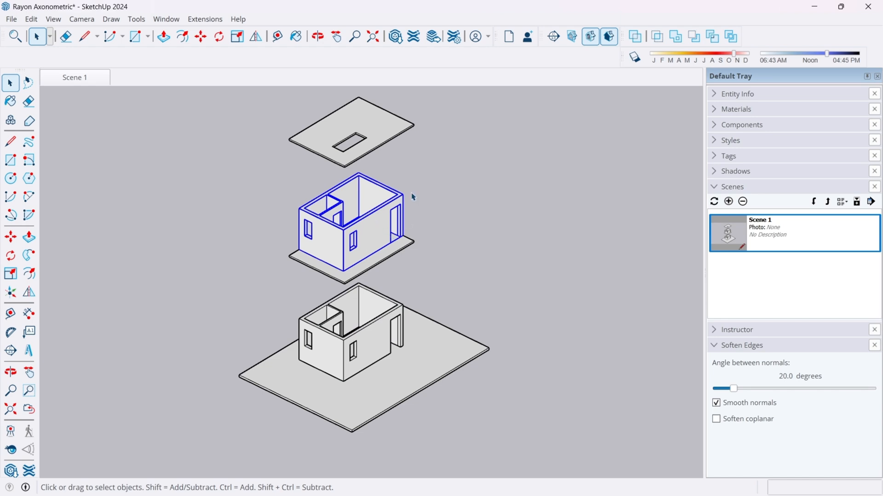
pyautogui.click(350, 133)
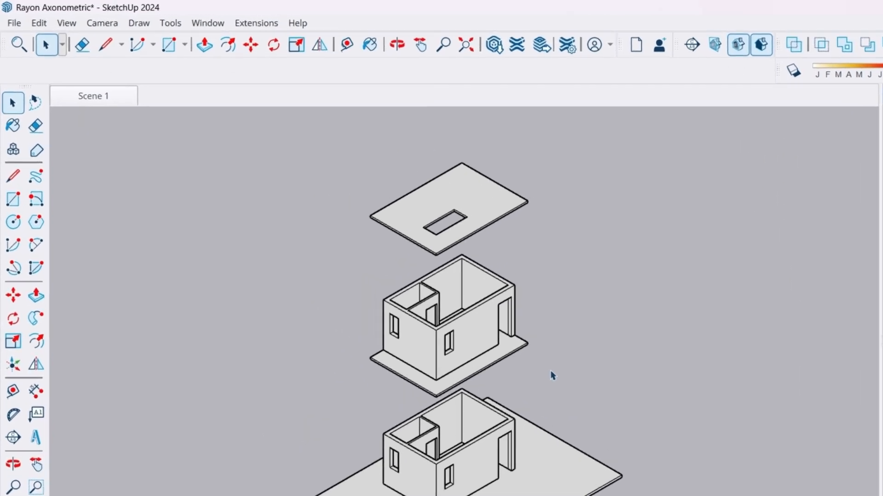
pyautogui.click(102, 23)
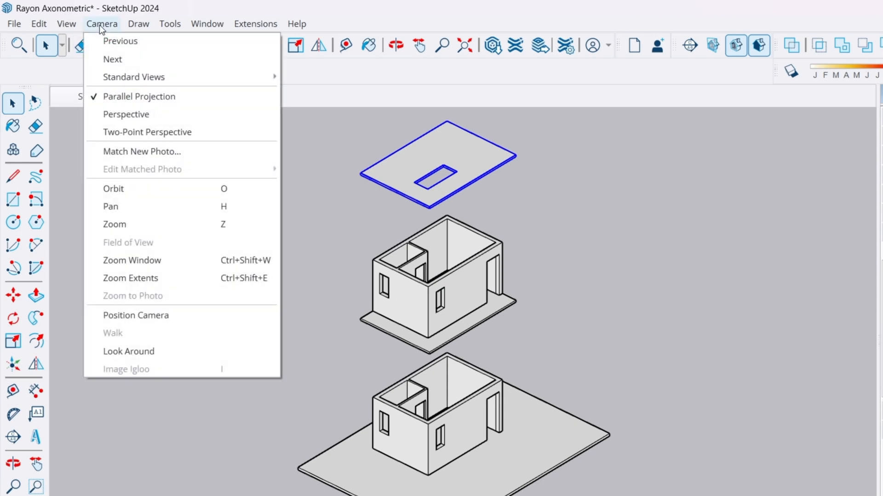
pyautogui.moveTo(148, 104)
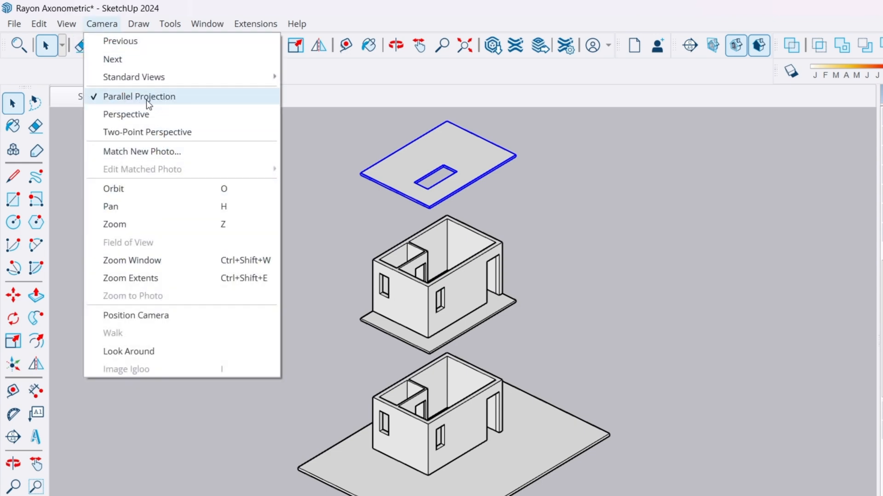
pyautogui.moveTo(133, 78)
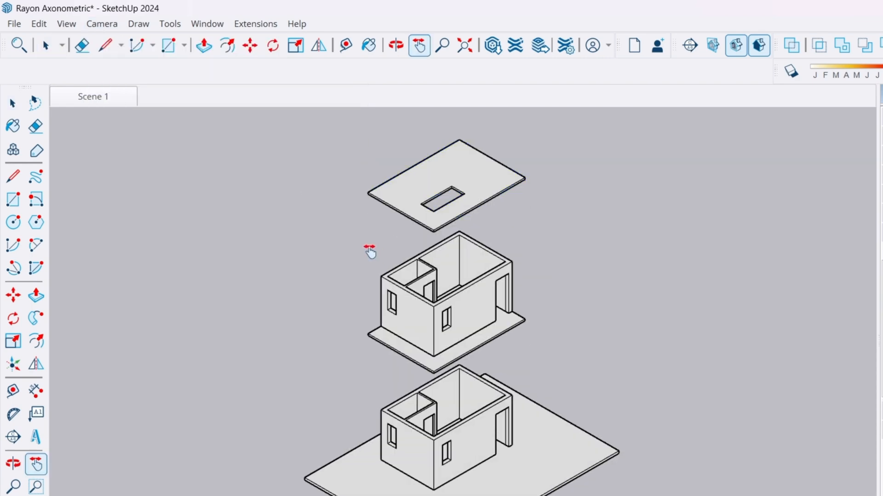
# Export the view as a 2D PDF graphic named Rayon Axonometric
pyautogui.click(13, 23)
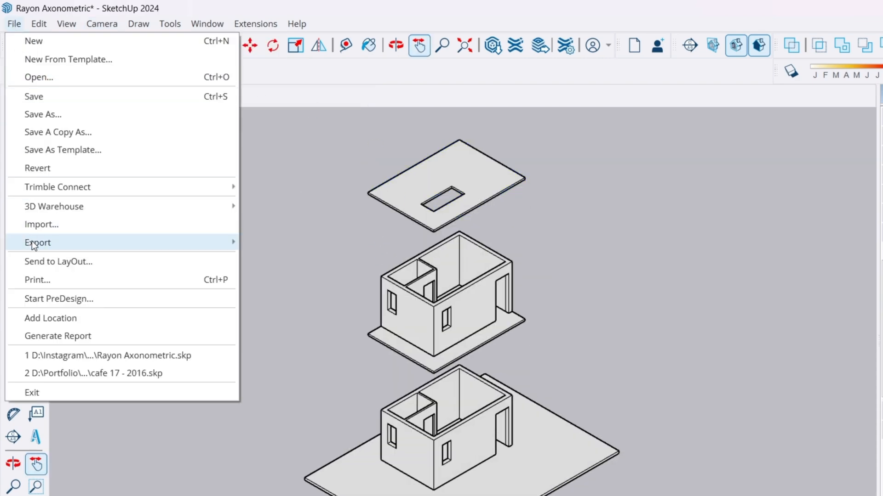
pyautogui.click(38, 242)
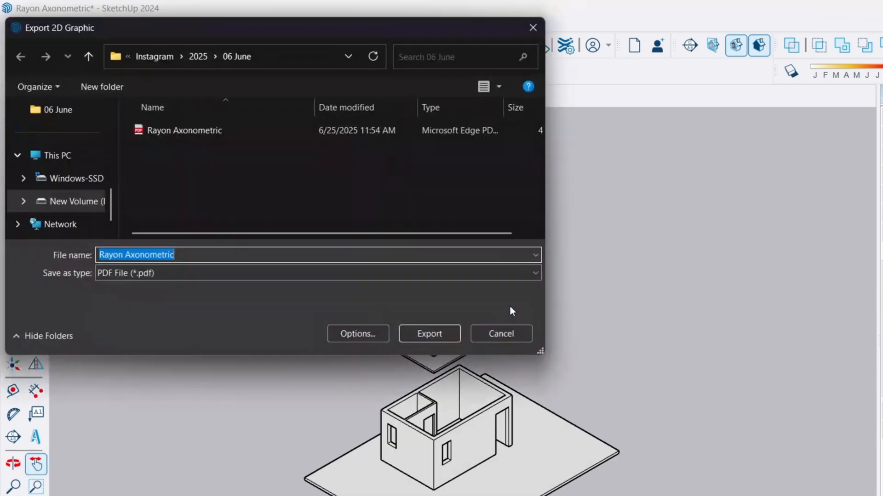
pyautogui.click(317, 273)
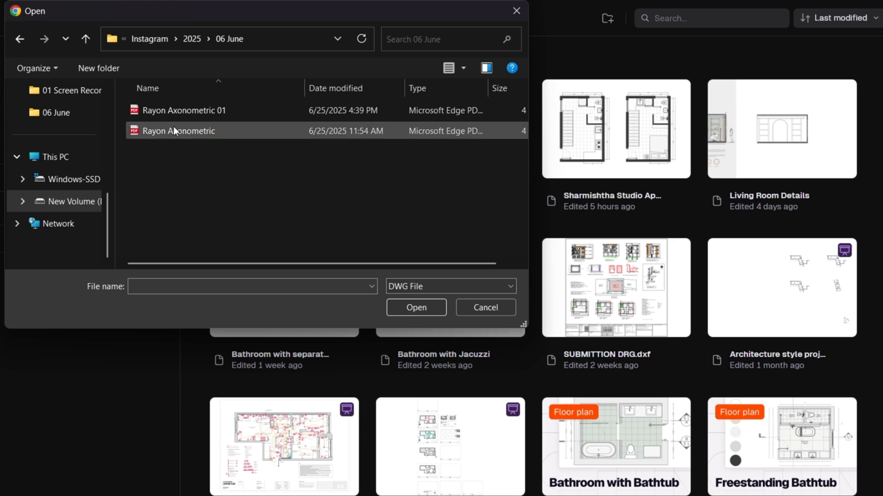
# Import the single page of Rayon Axonometric.pdf into Rayon
pyautogui.click(179, 131)
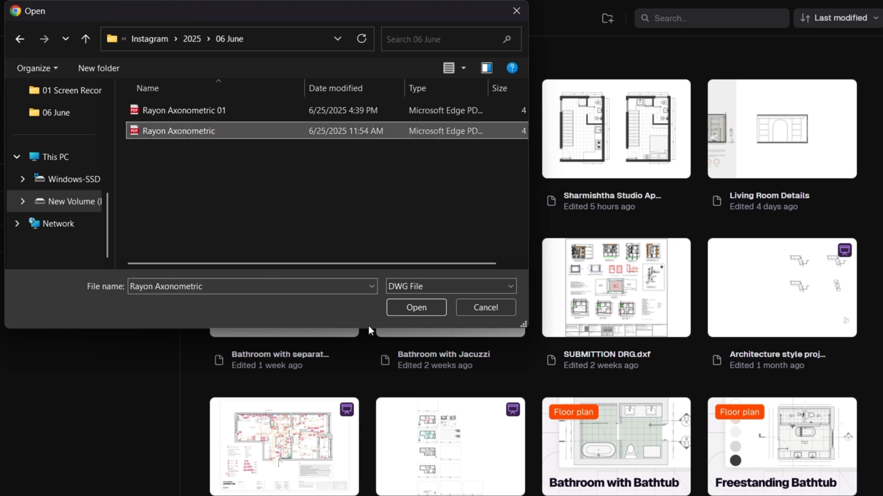
pyautogui.click(416, 308)
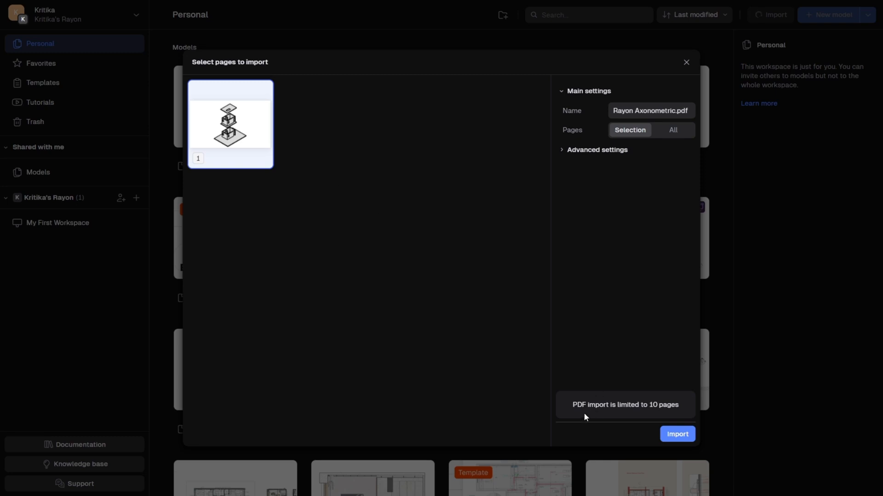
pyautogui.moveTo(652, 412)
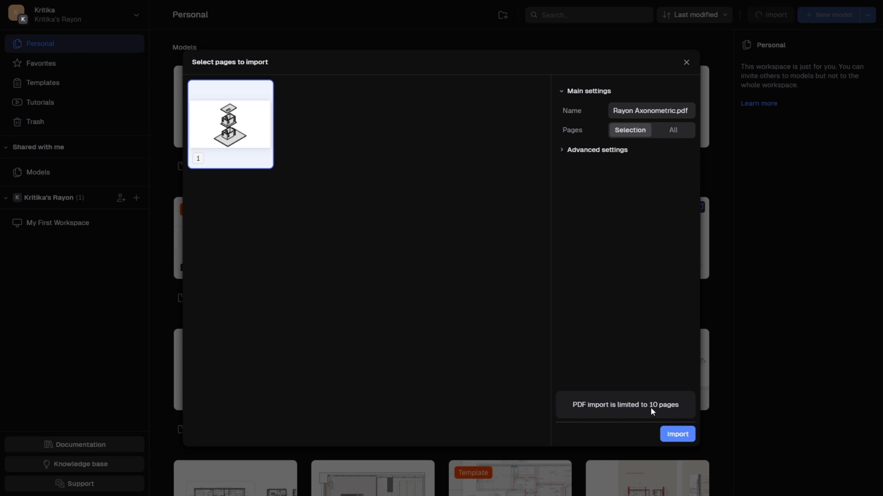
pyautogui.click(677, 434)
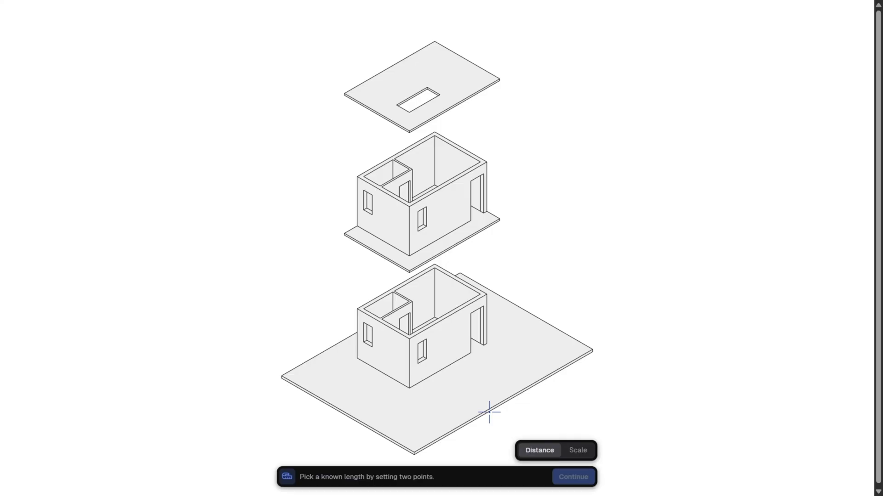
# Calibrate the drawing scale by marking a known doorway edge as 3 feet
pyautogui.scroll(3)
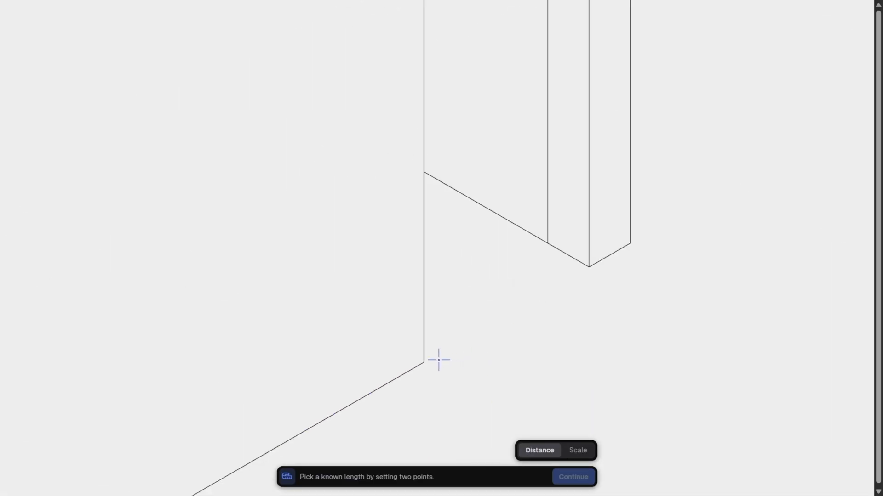
pyautogui.click(438, 361)
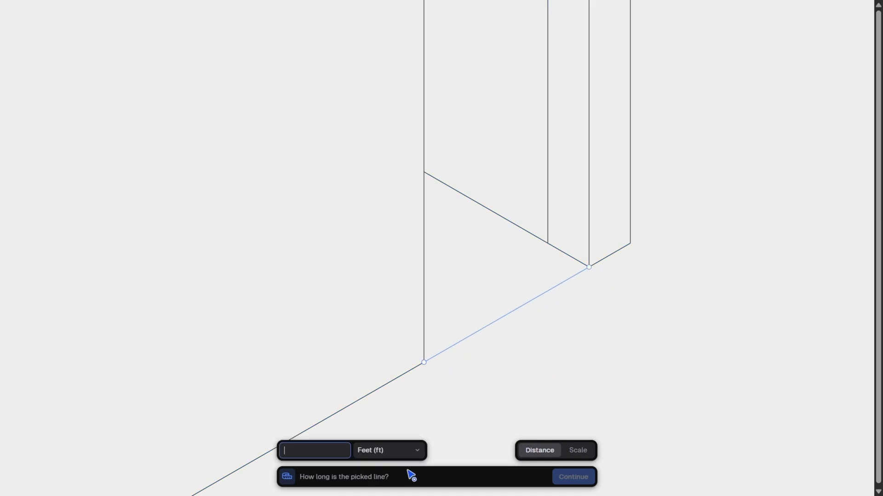
pyautogui.write('3')
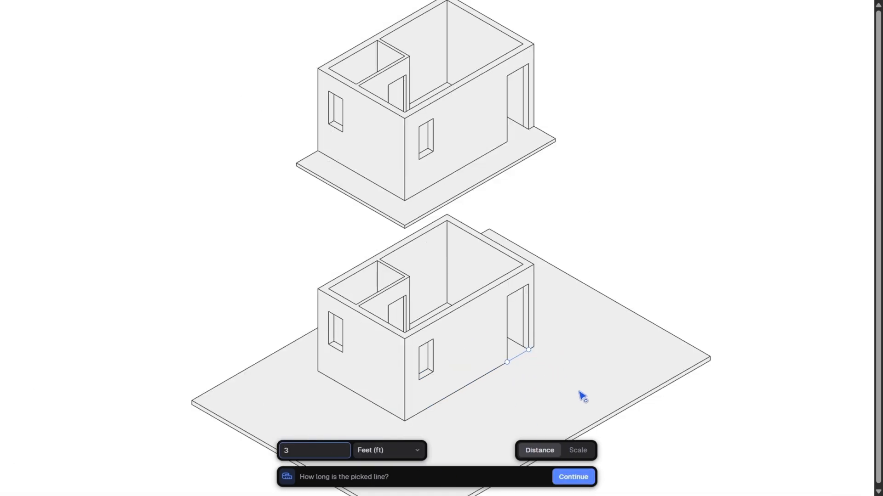
pyautogui.click(573, 477)
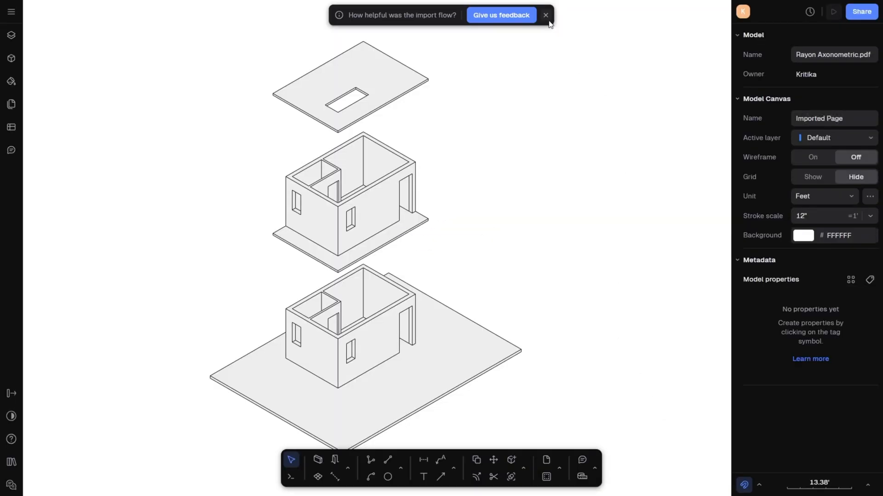
# Dismiss the import prompt and set PDF_Solid Fills as the active layer
pyautogui.click(545, 15)
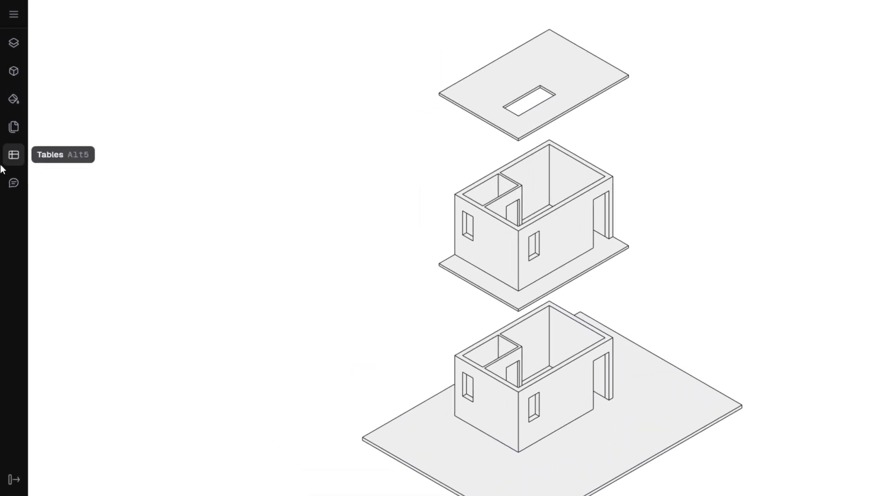
pyautogui.click(13, 43)
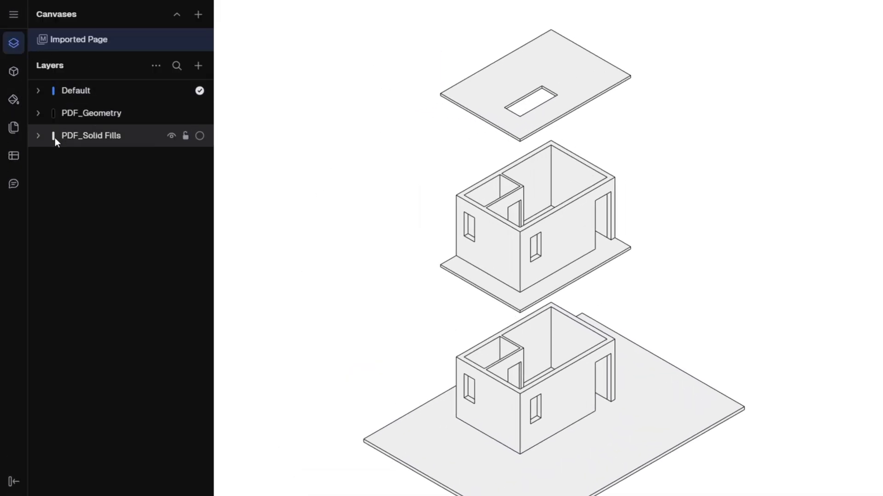
pyautogui.moveTo(90, 113)
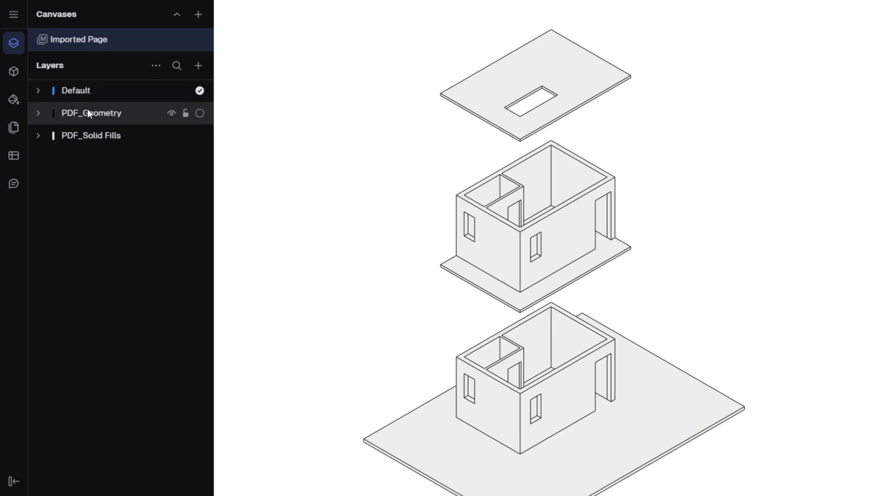
pyautogui.click(38, 135)
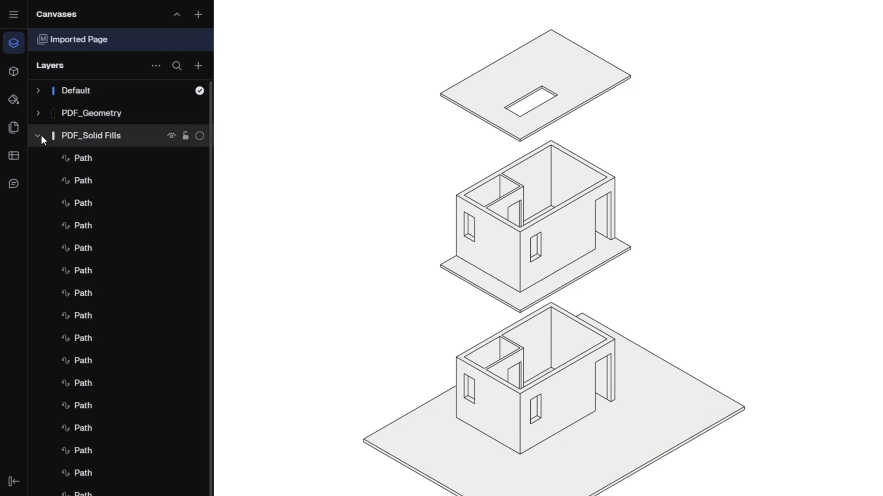
pyautogui.click(39, 136)
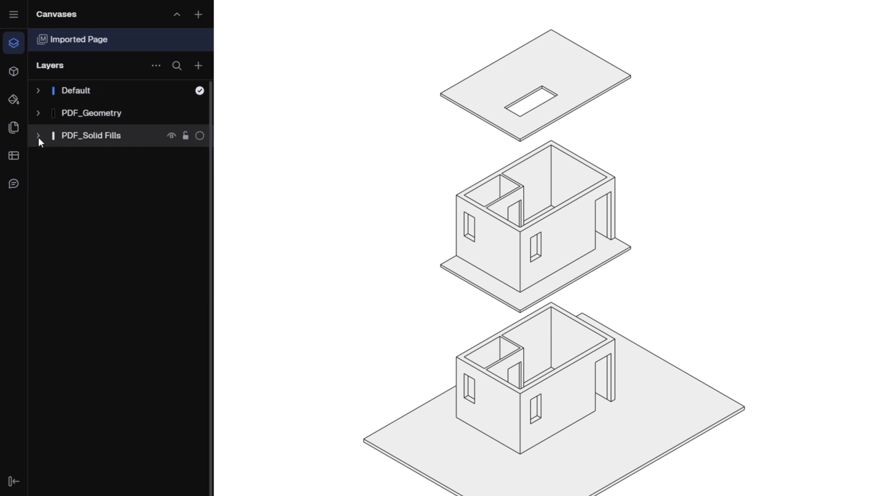
pyautogui.rightClick(90, 135)
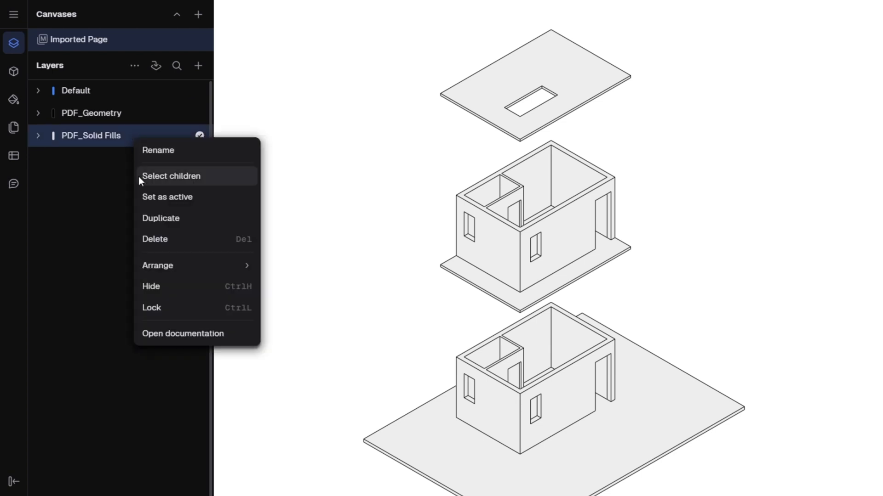
pyautogui.moveTo(174, 197)
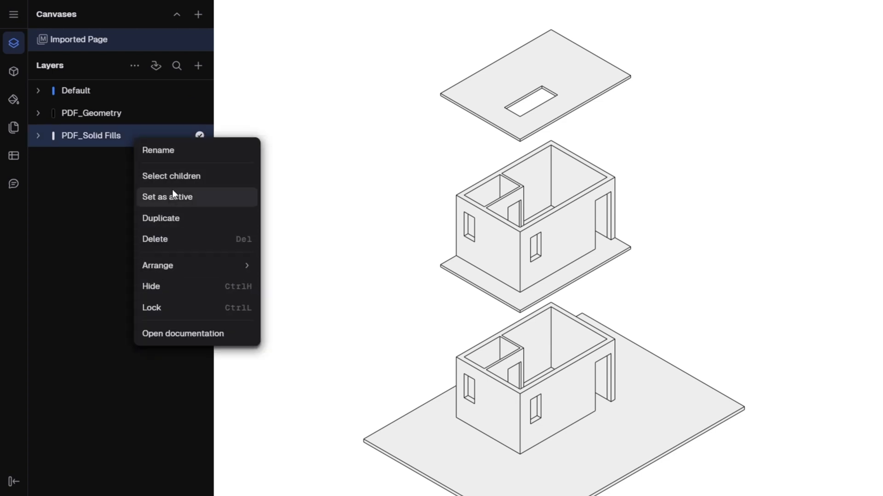
pyautogui.click(171, 175)
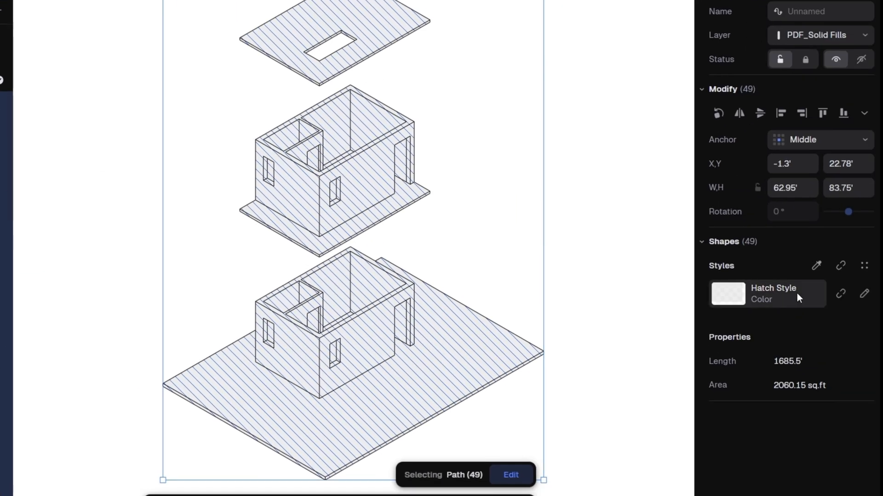
pyautogui.moveTo(840, 294)
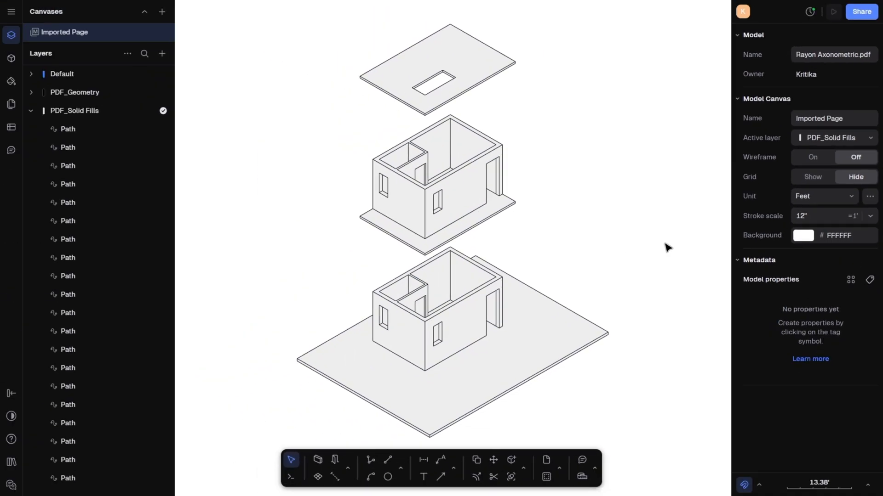
pyautogui.moveTo(10, 35)
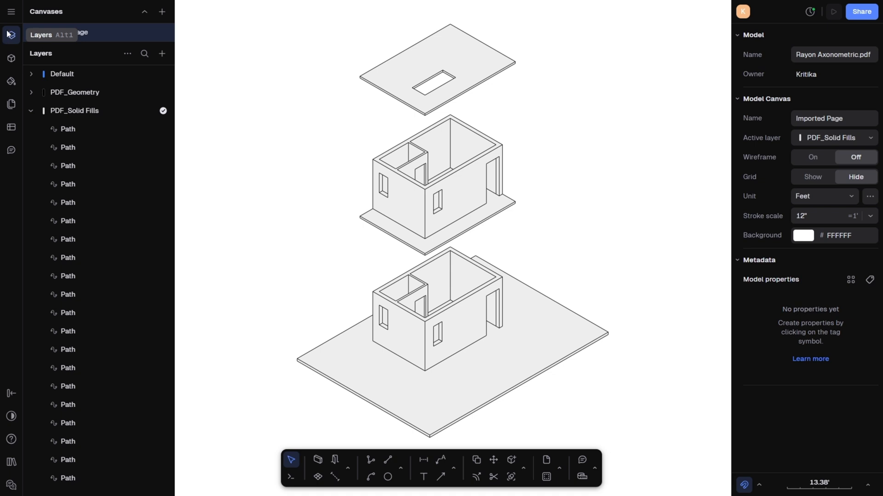
# Import the Colour.png swatch image beside the exploded house
pyautogui.click(11, 11)
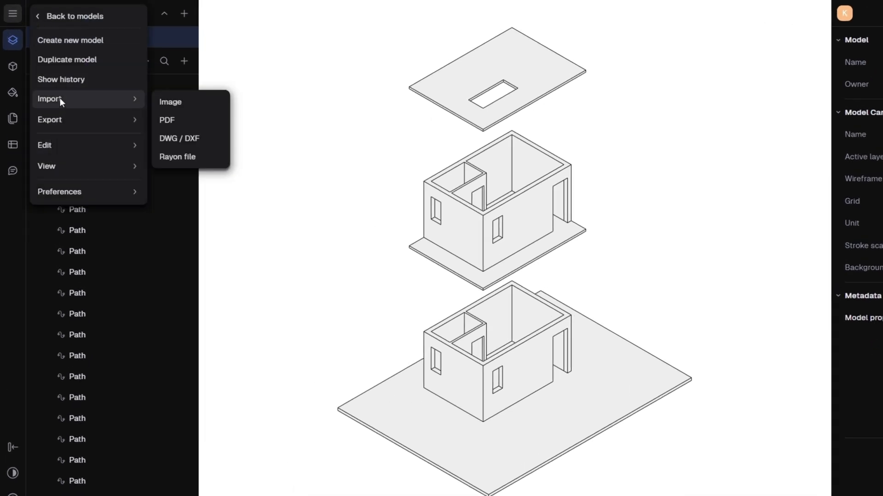
pyautogui.click(170, 102)
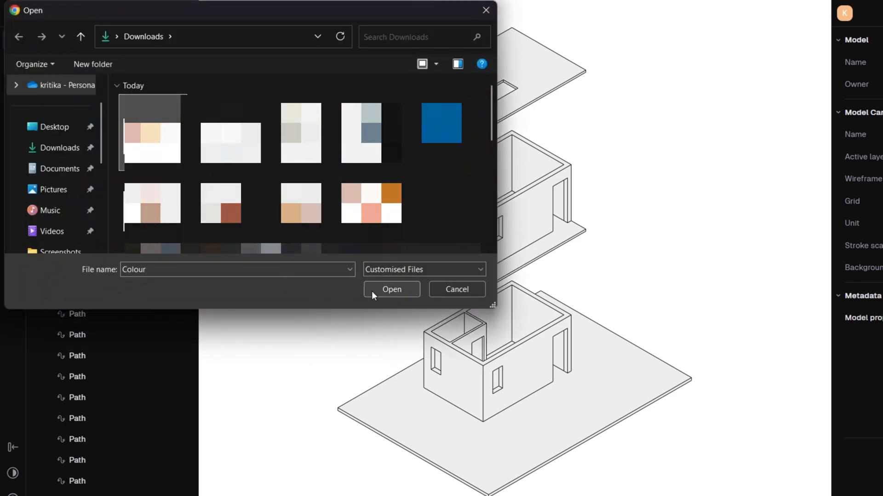
pyautogui.click(391, 289)
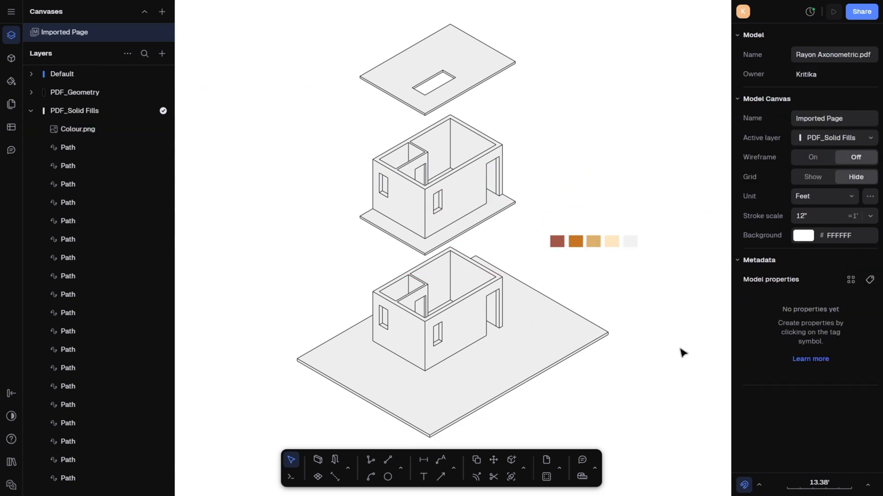
pyautogui.moveTo(644, 337)
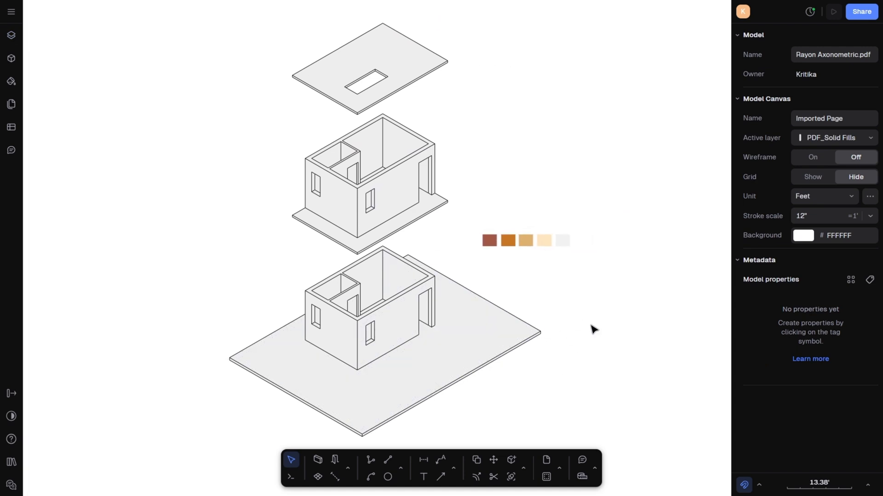
# Select the shaded wall faces of both storeys and fill them with orange C77625
pyautogui.click(394, 329)
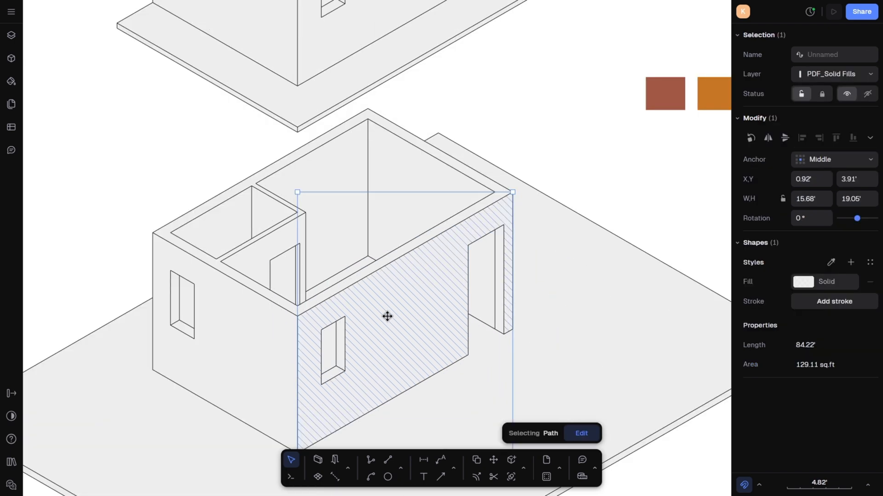
pyautogui.click(270, 268)
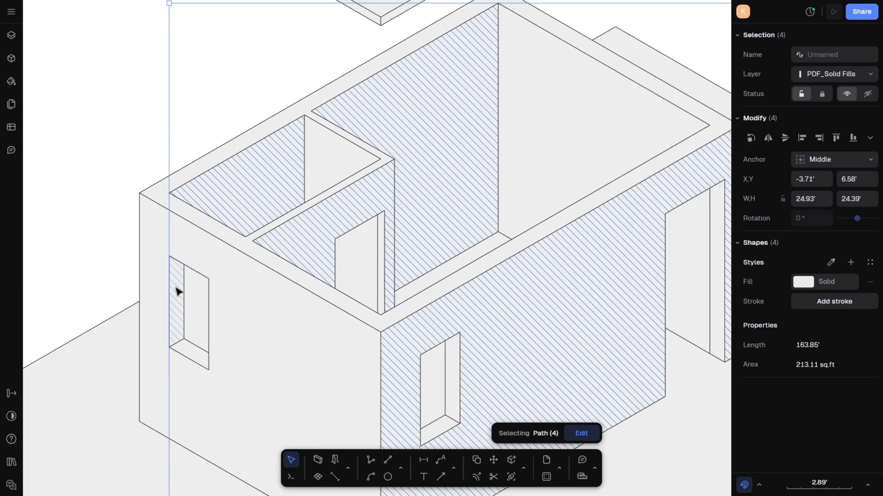
pyautogui.click(388, 301)
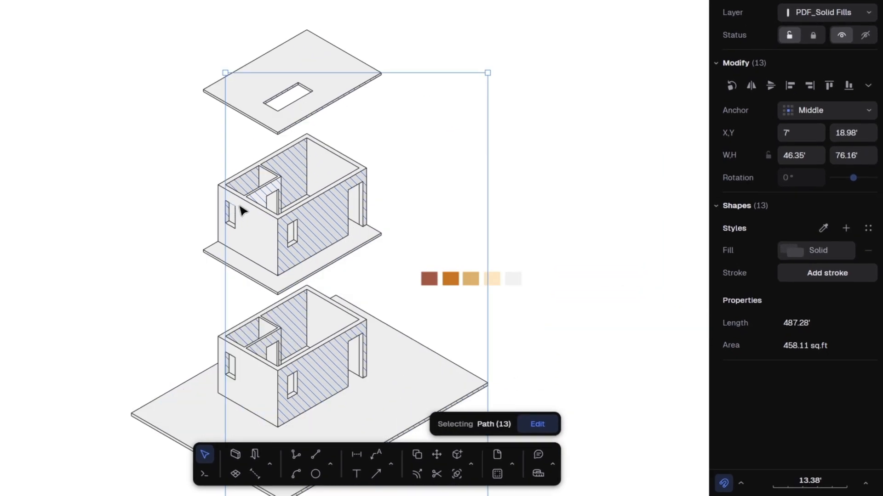
pyautogui.click(794, 251)
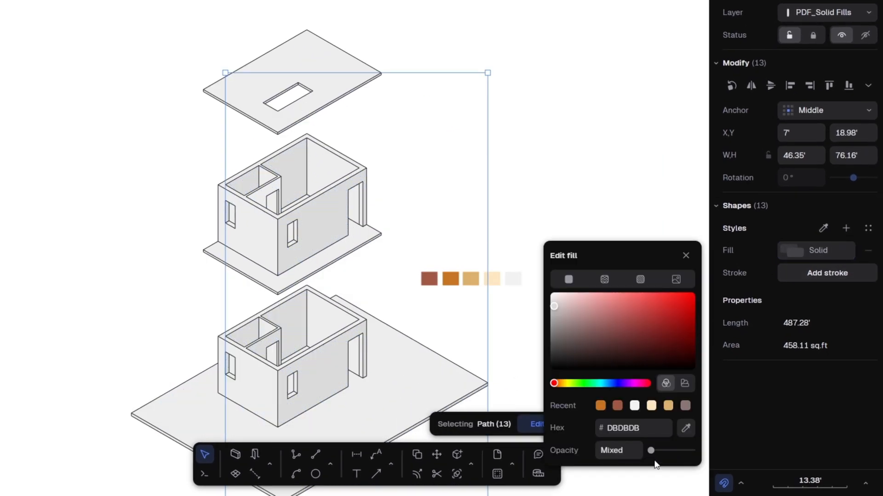
pyautogui.moveTo(600, 405)
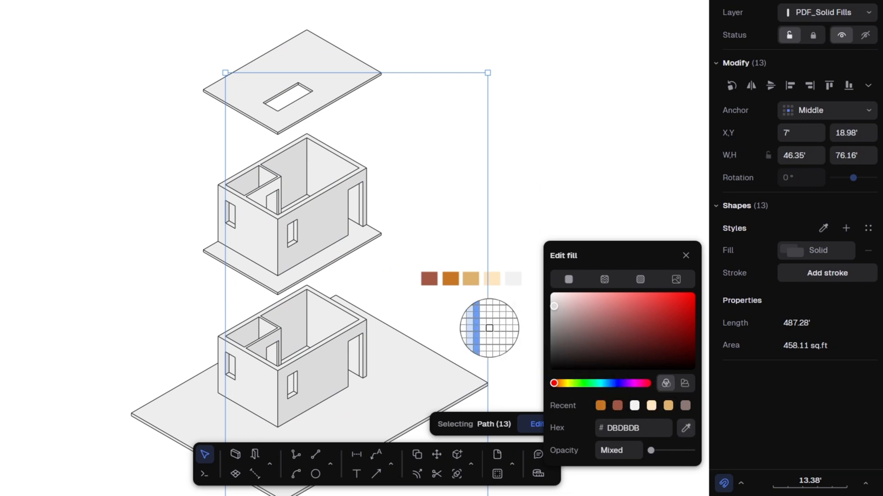
pyautogui.click(449, 278)
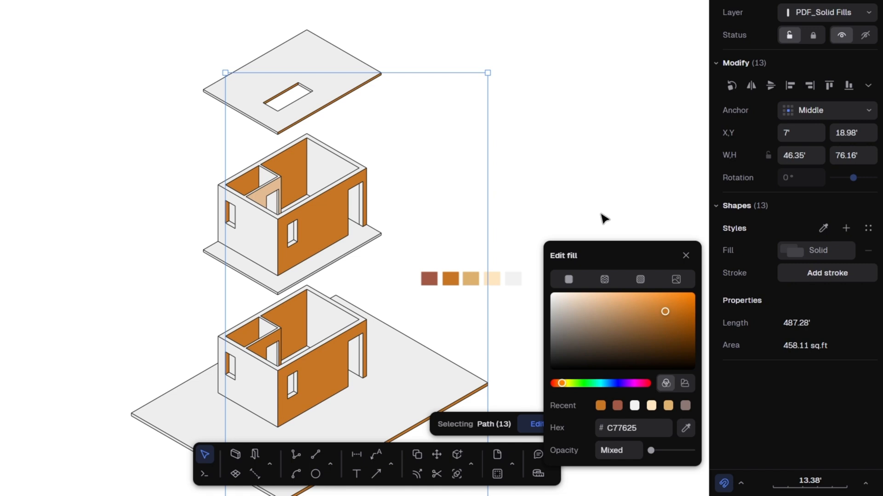
pyautogui.moveTo(259, 185)
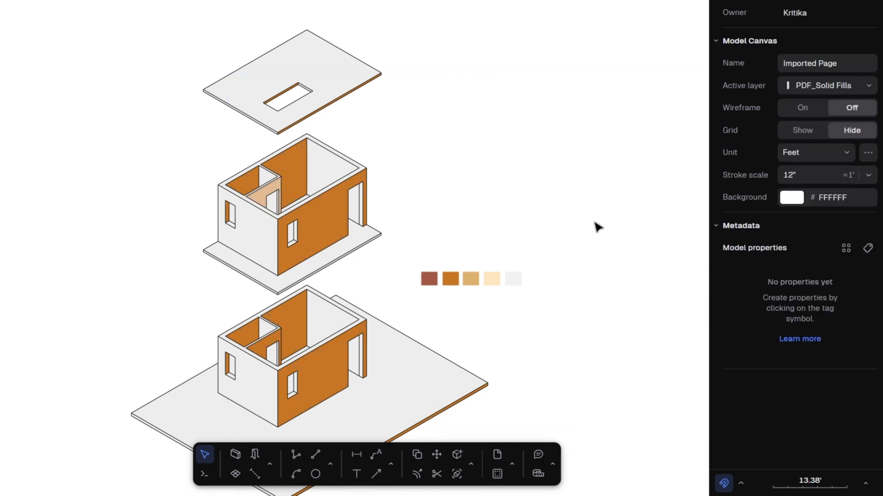
# Fill the light wall faces with tan and the ground base with reddish brown
pyautogui.click(263, 197)
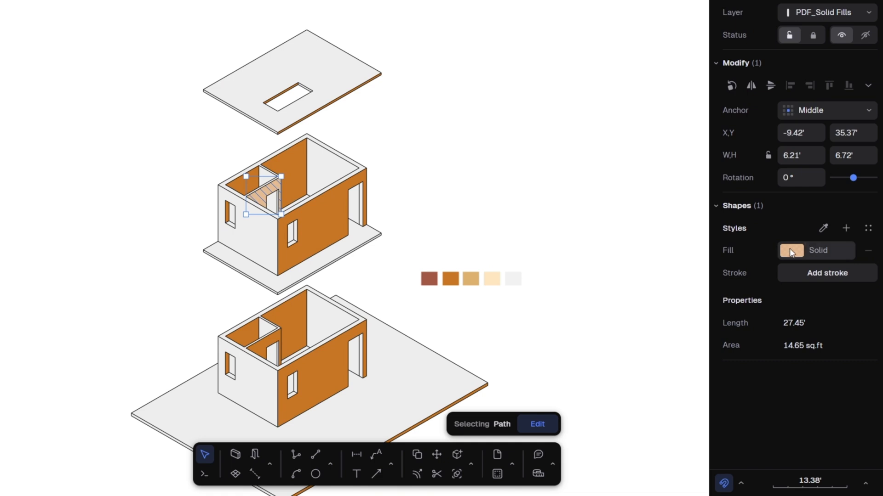
pyautogui.click(792, 251)
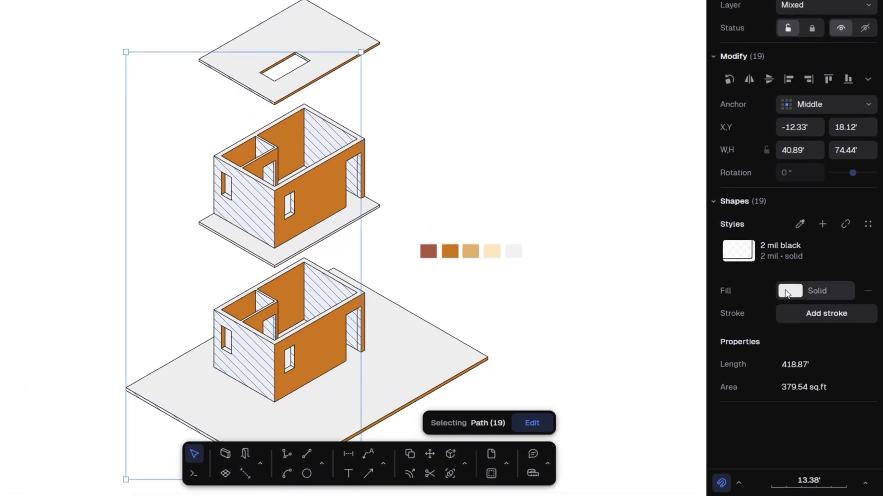
pyautogui.click(790, 291)
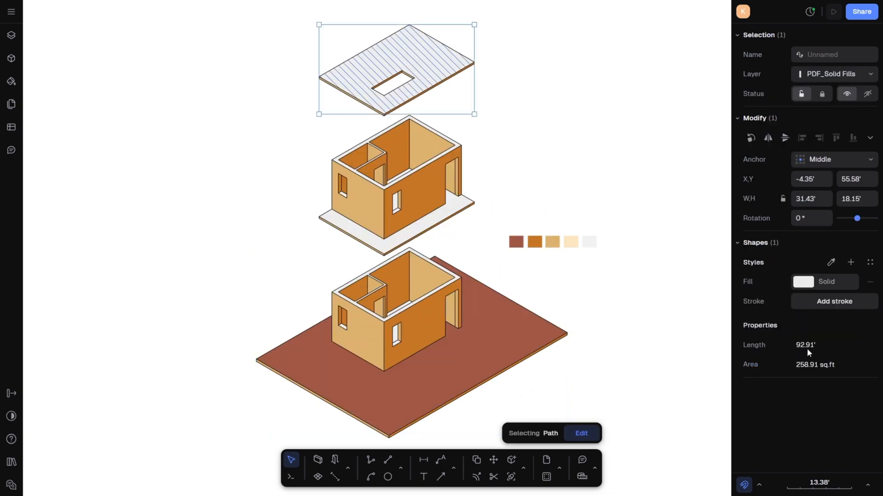
# Fill the roof and upper floor slabs with the reddish-brown swatch colour
pyautogui.scroll(3)
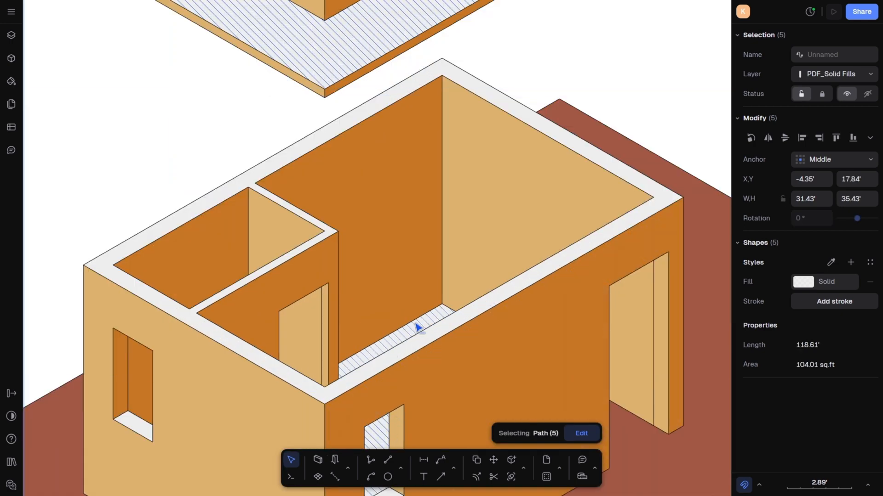
pyautogui.scroll(-3)
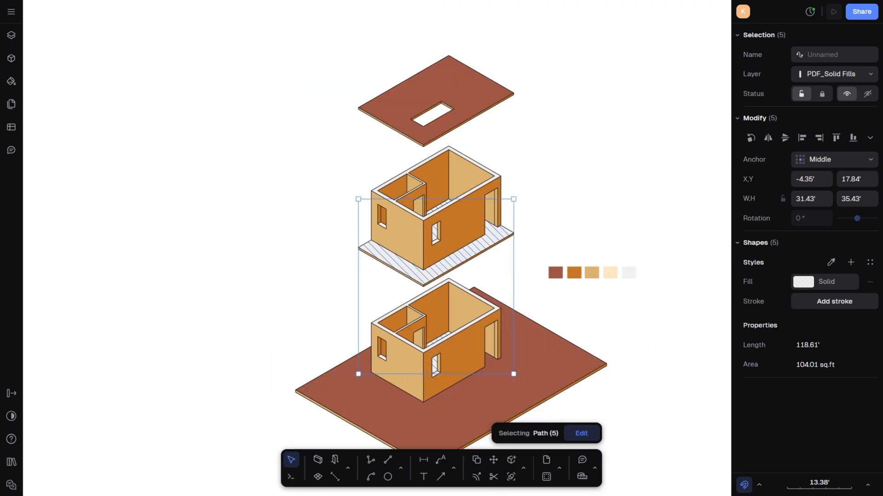
pyautogui.moveTo(838, 457)
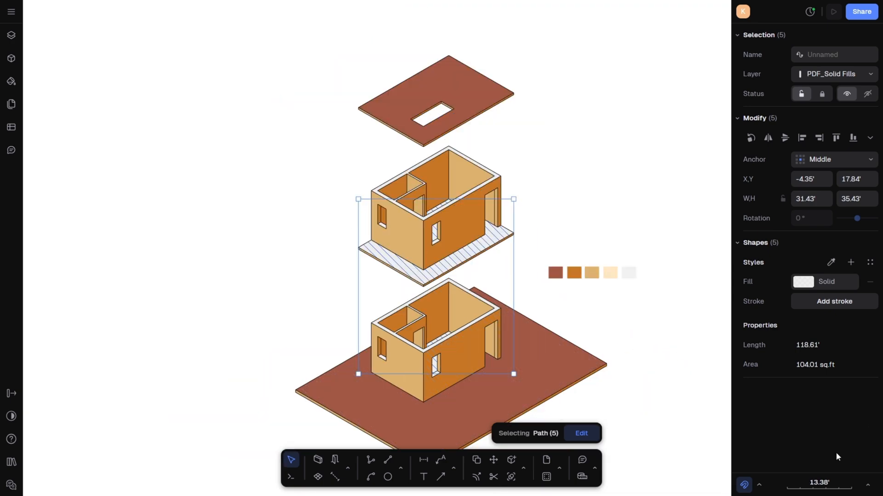
pyautogui.click(803, 281)
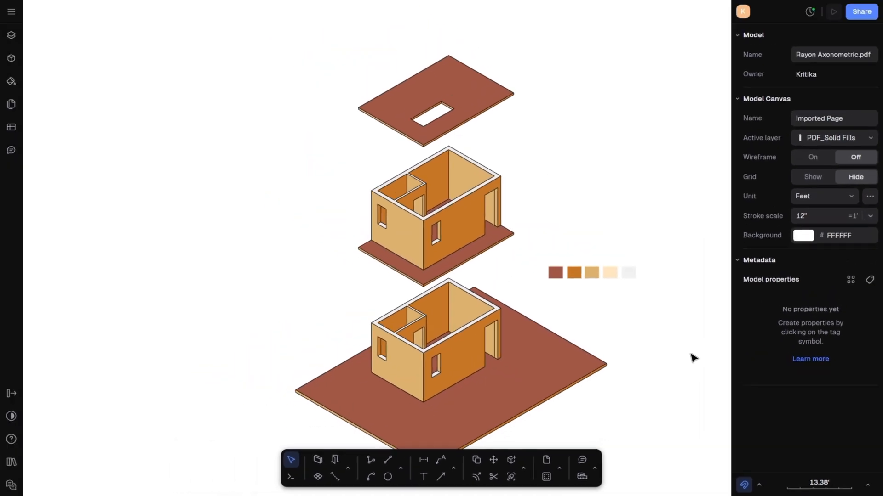
pyautogui.scroll(-3)
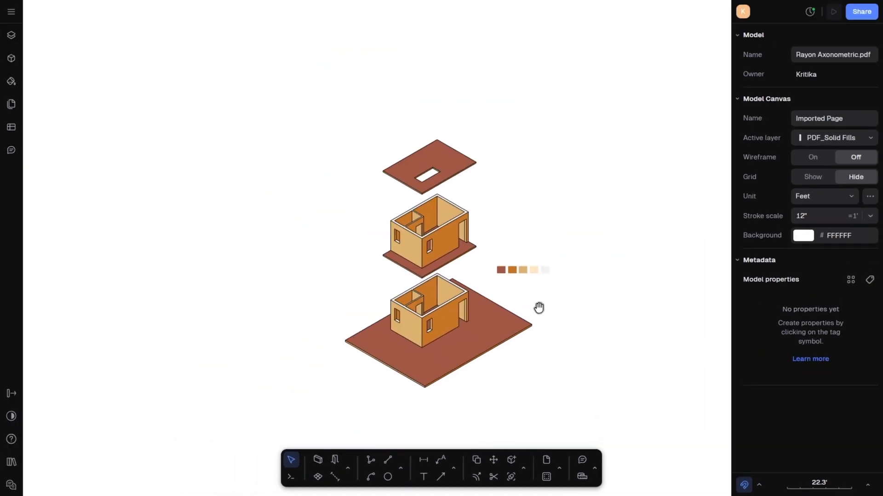
pyautogui.scroll(-3)
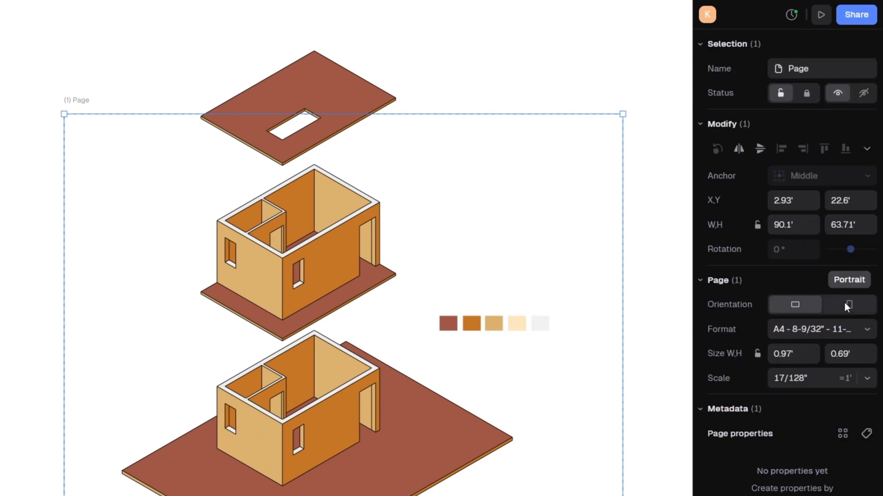
# Switch the A4 page to portrait orientation with a 1/8" scale
pyautogui.click(849, 304)
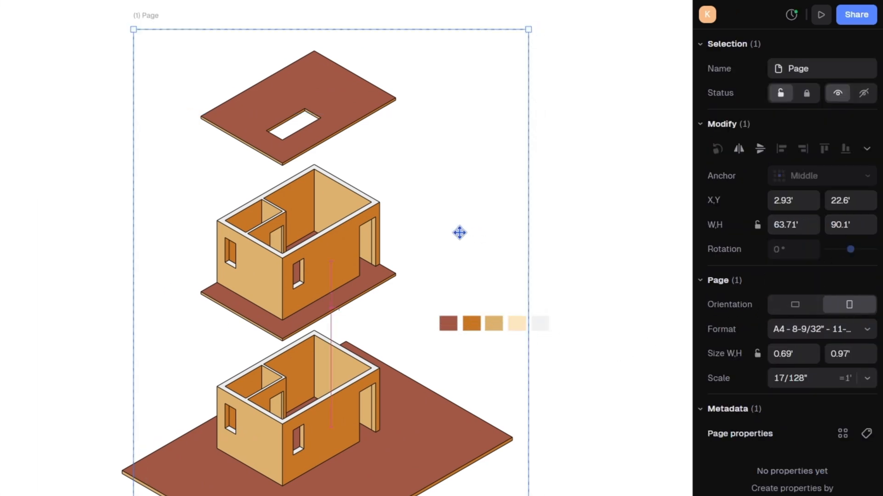
pyautogui.click(867, 378)
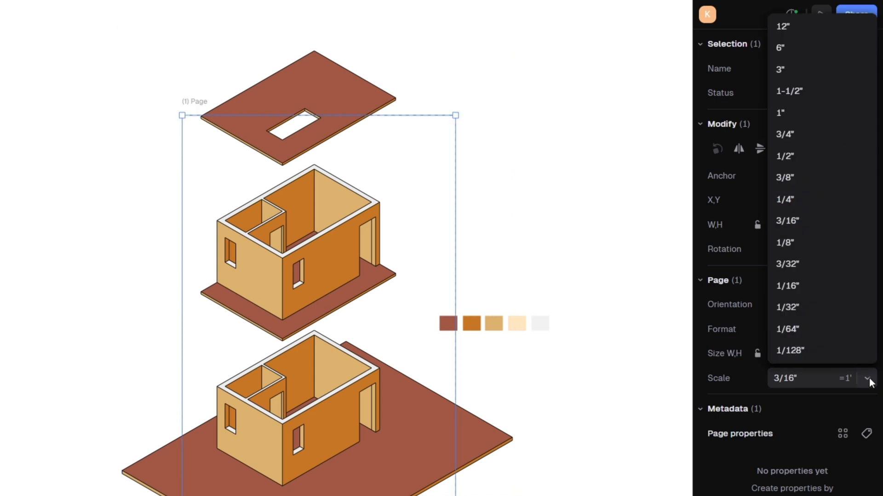
pyautogui.click(784, 243)
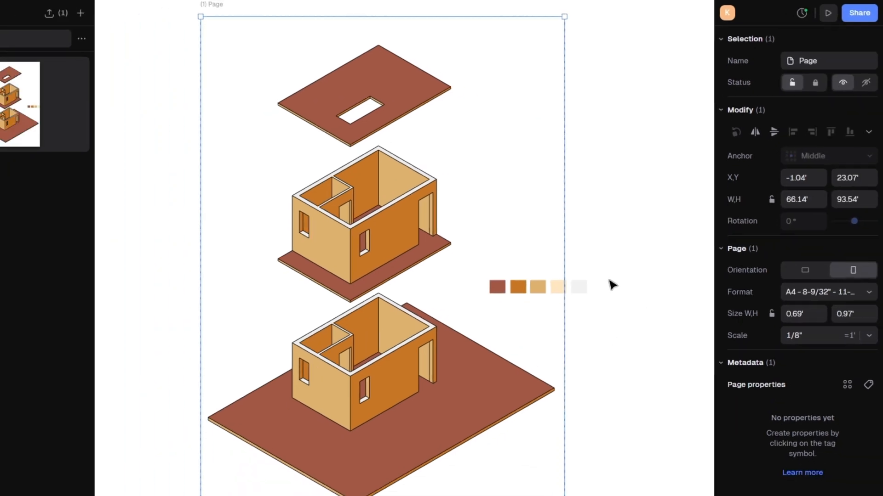
pyautogui.click(870, 335)
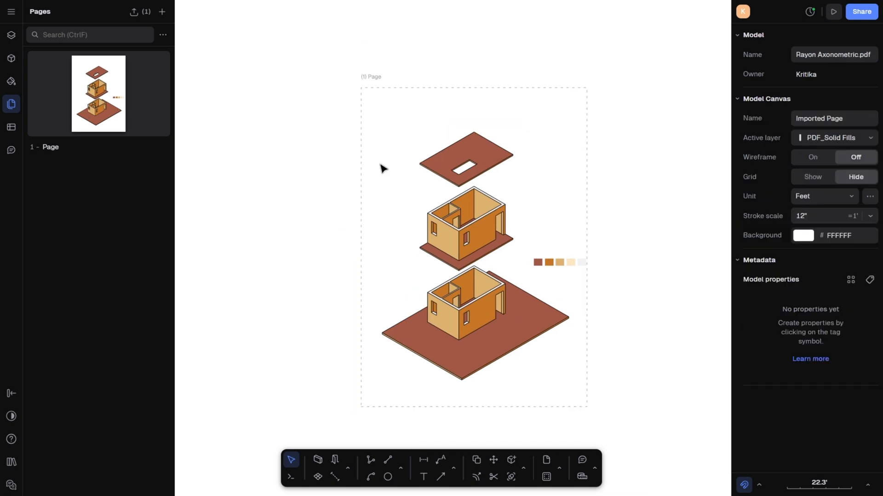
# Create a layer named Background and drag it to the bottom of the layer list
pyautogui.click(11, 40)
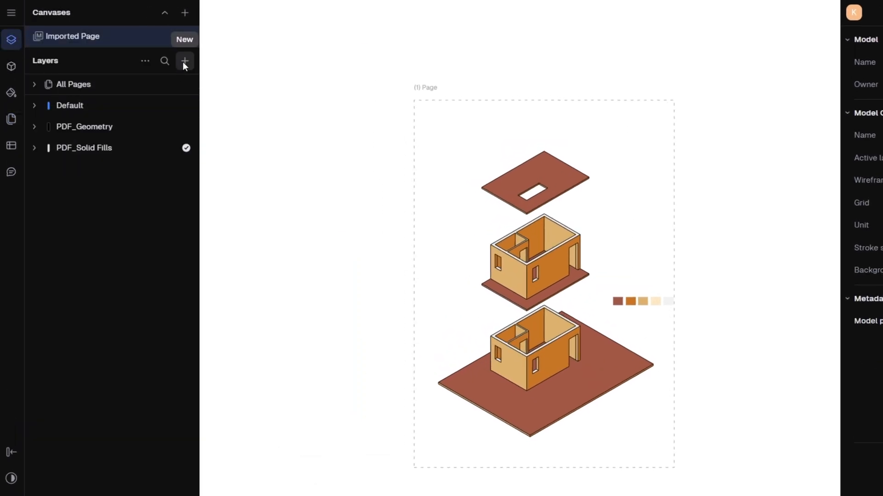
pyautogui.click(185, 61)
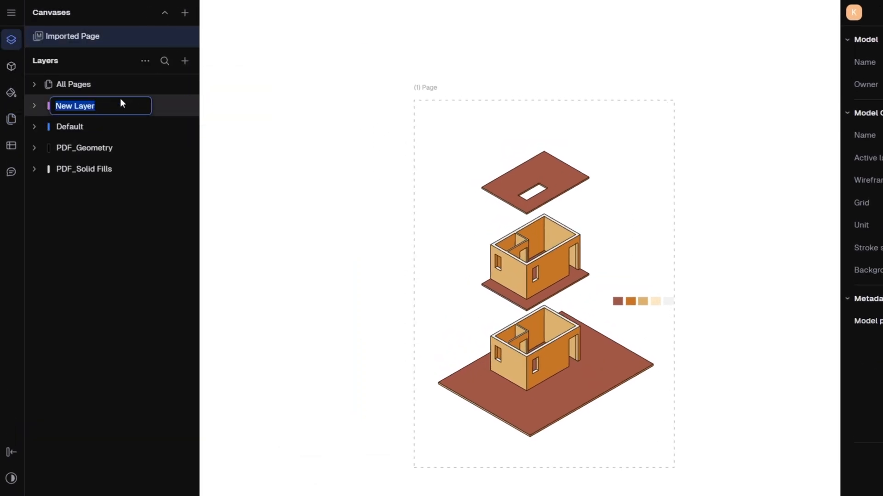
pyautogui.write('Background')
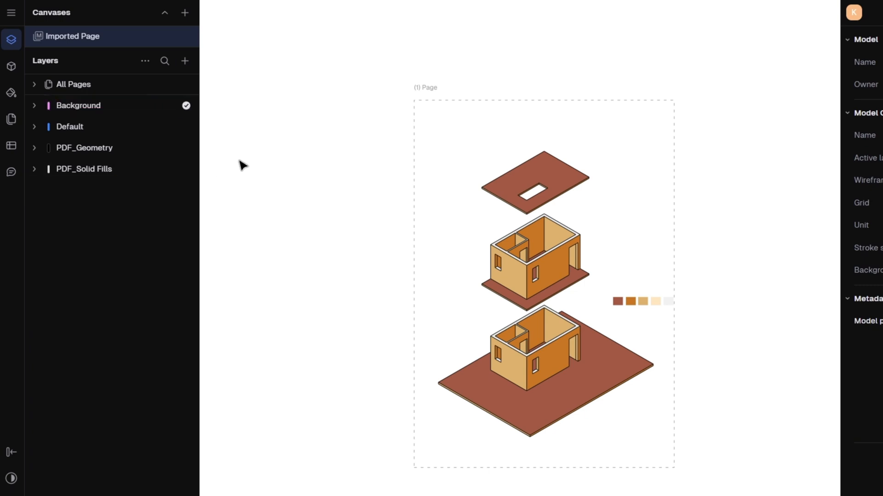
pyautogui.moveTo(77, 105); pyautogui.dragTo(77, 169)
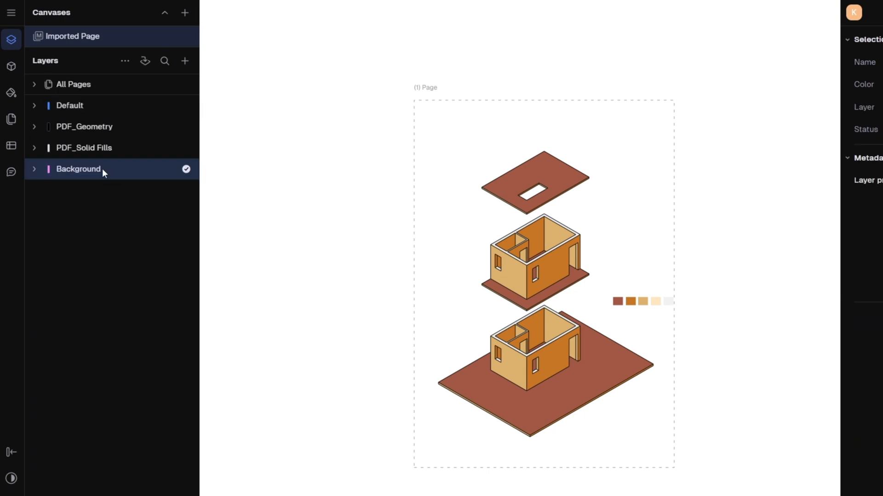
pyautogui.click(394, 453)
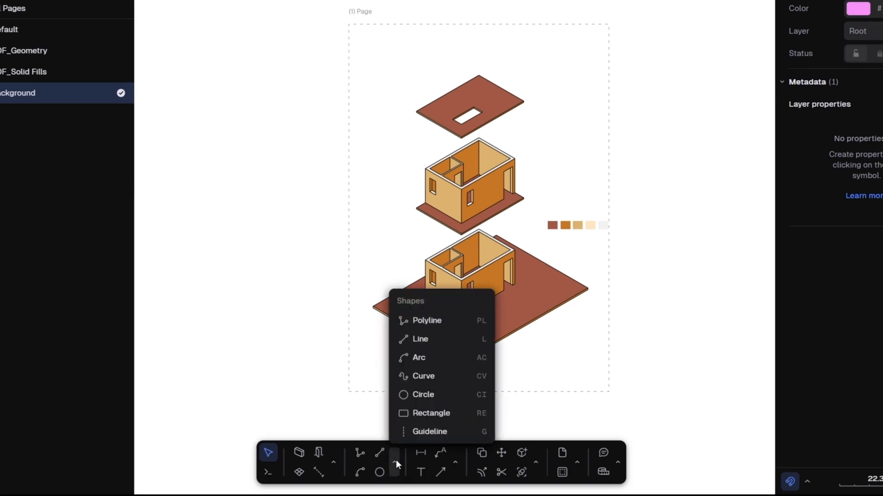
# Draw a page-sized rectangle on the Background layer and give it a light grey F2F2F2 fill
pyautogui.click(431, 413)
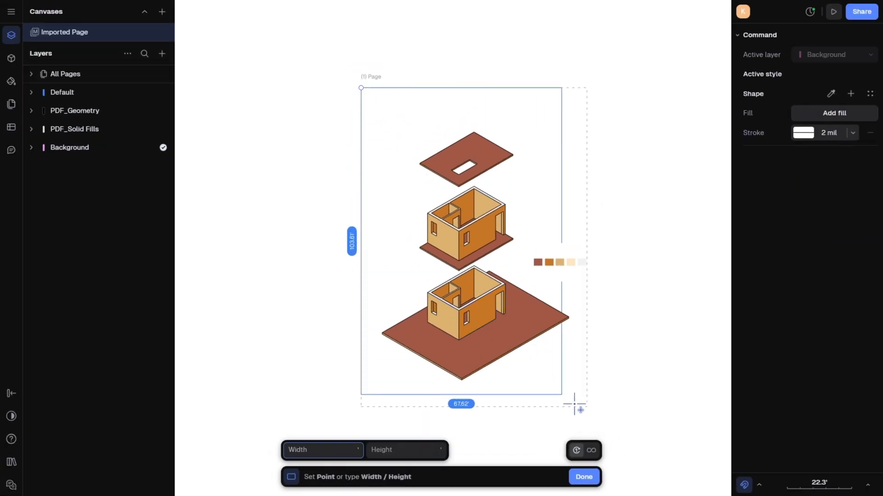
pyautogui.click(583, 476)
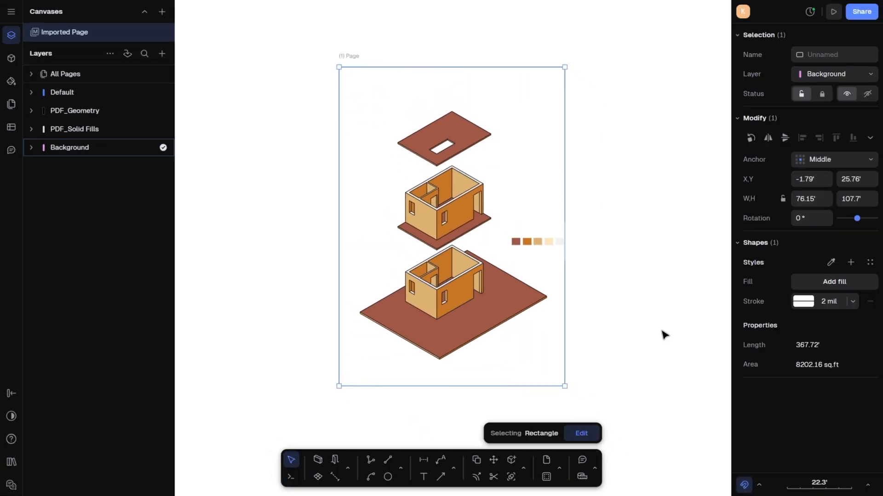
pyautogui.click(833, 281)
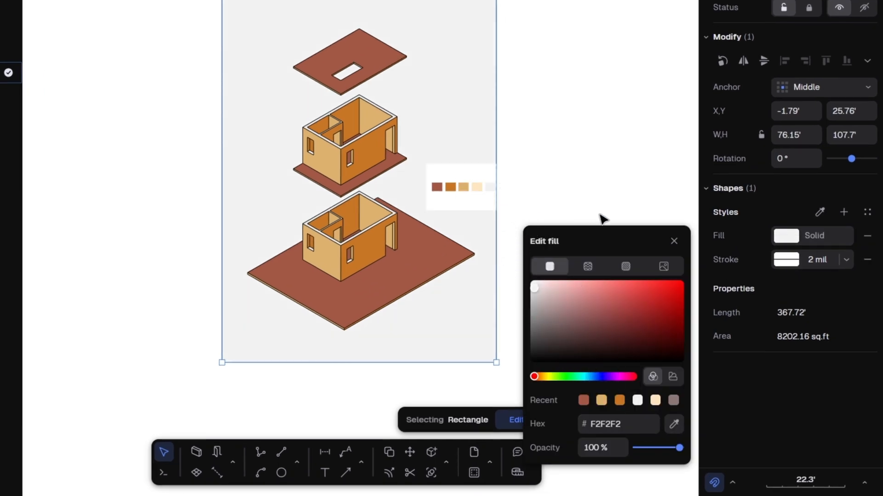
pyautogui.moveTo(850, 271)
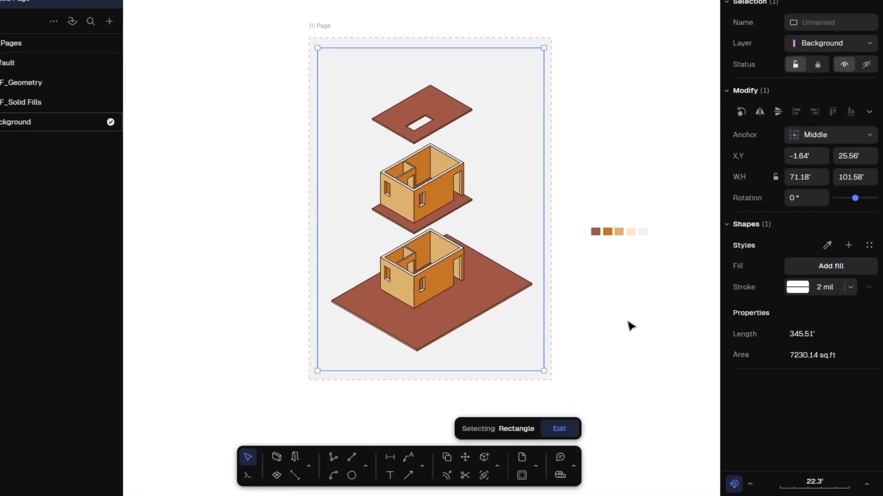
# Switch the background fill pattern to Hatched Grid and adjust the hatch line colour
pyautogui.click(829, 265)
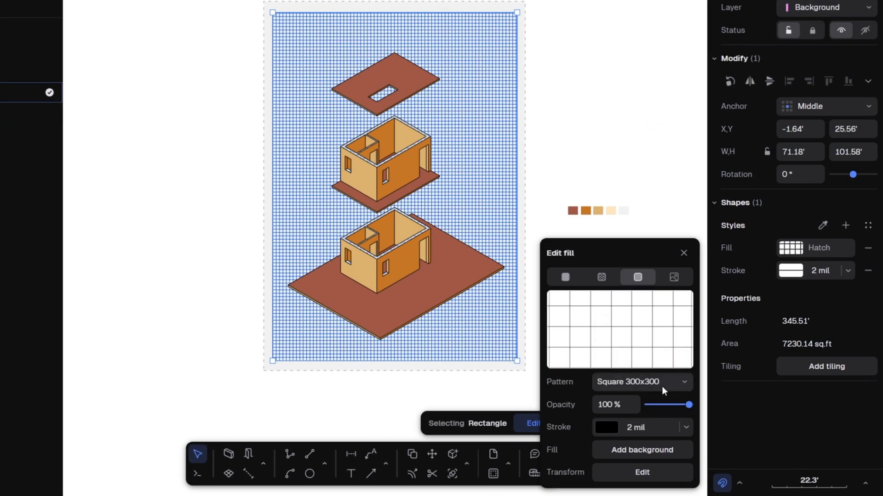
pyautogui.click(641, 381)
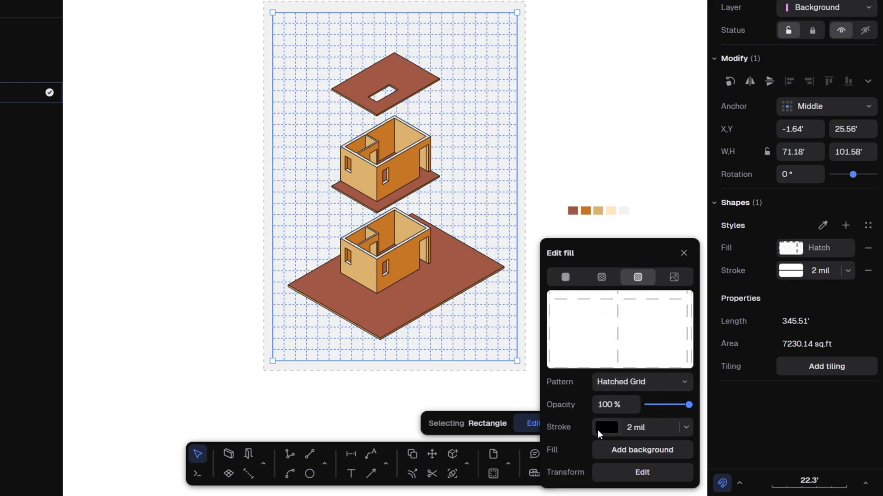
pyautogui.click(607, 428)
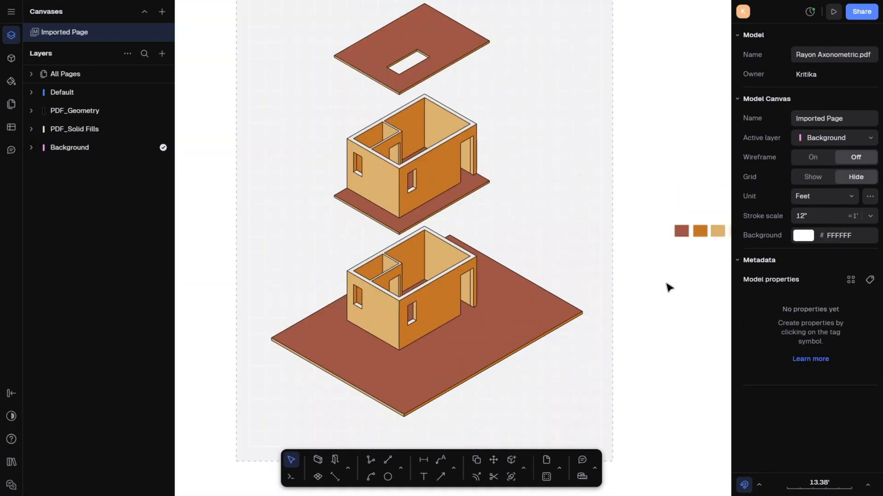
# Add a new layer named Lines
pyautogui.scroll(-3)
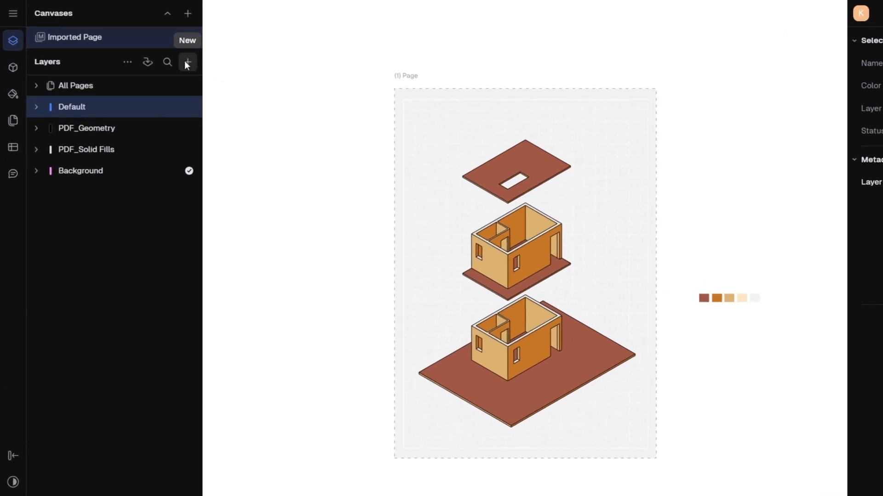
pyautogui.click(188, 62)
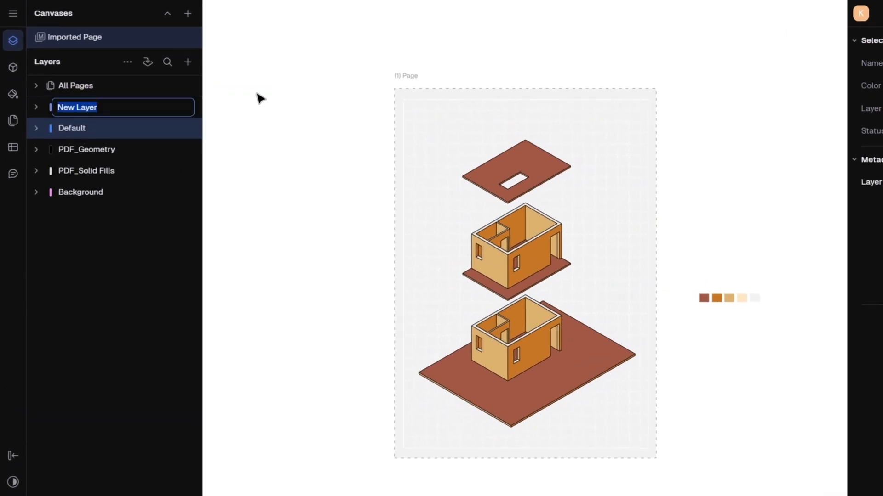
pyautogui.write('Lines')
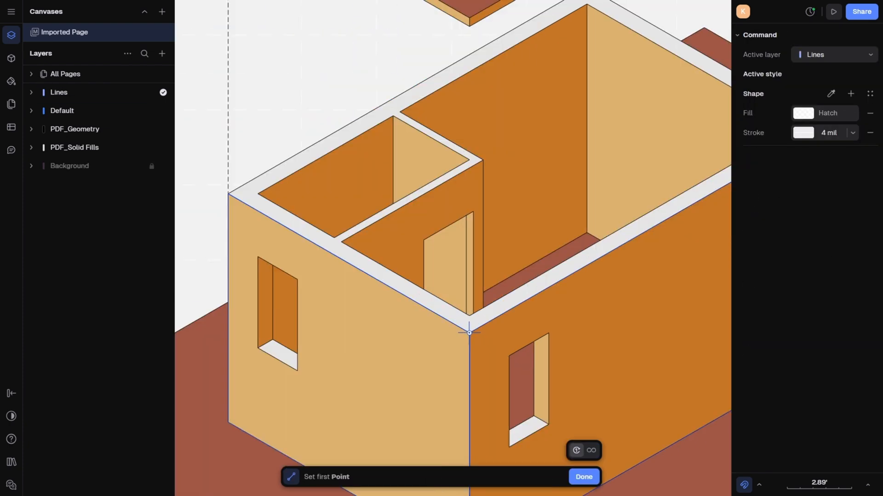
# Draw vertical connector lines linking the corners of the roof and floors
pyautogui.click(584, 477)
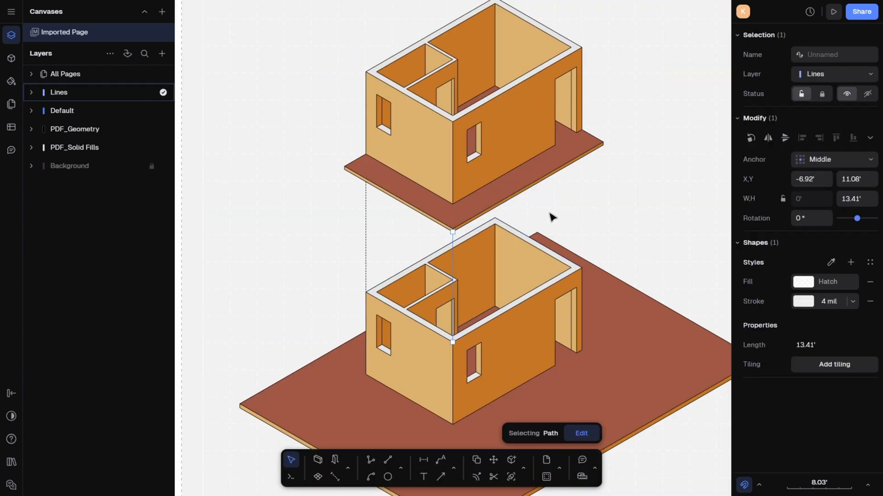
pyautogui.click(580, 433)
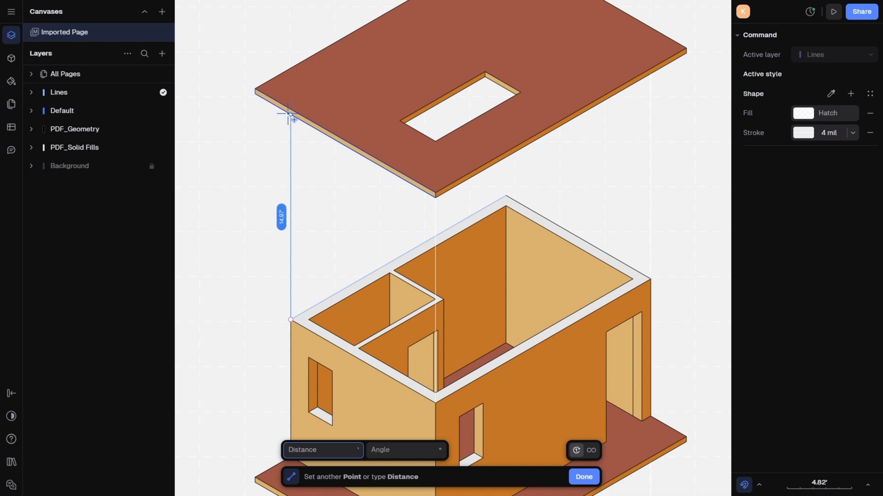
pyautogui.scroll(-3)
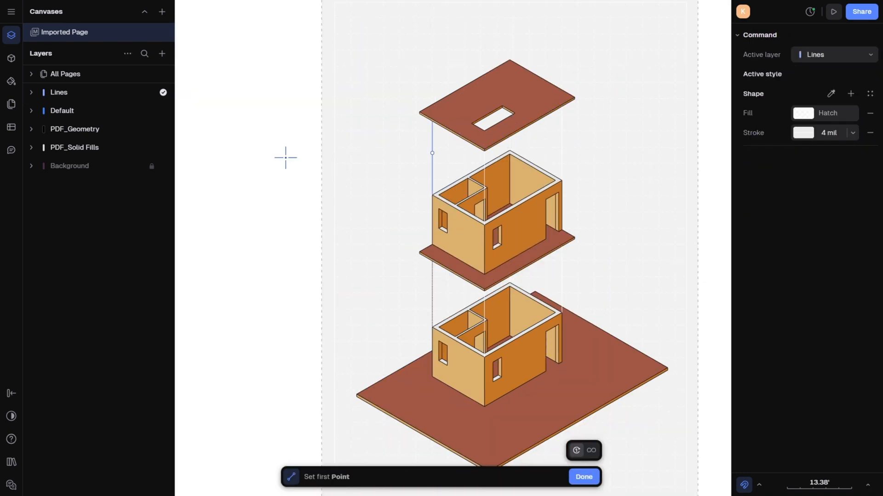
# Select all lines on the Lines layer and make them dashed 2-mil strokes
pyautogui.rightClick(58, 93)
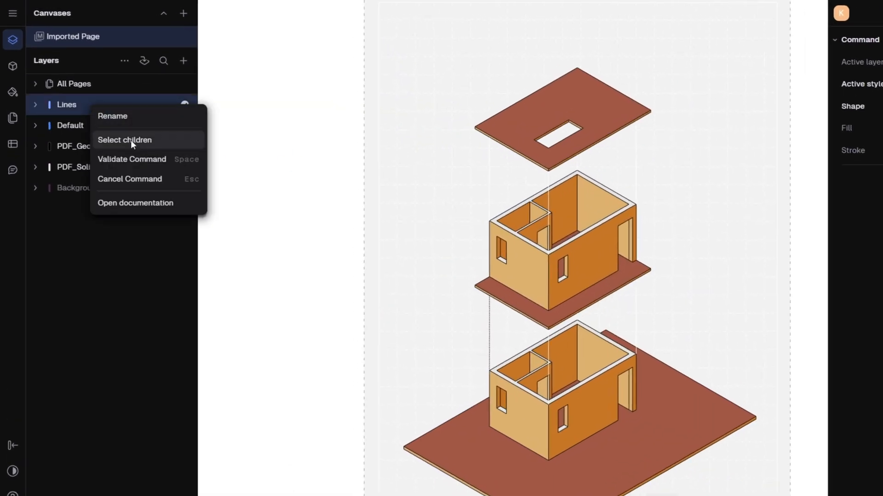
pyautogui.click(125, 139)
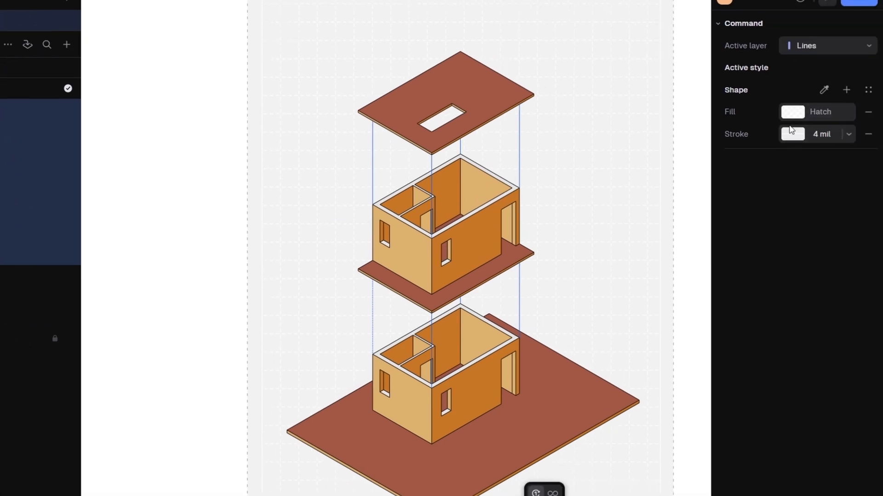
pyautogui.click(792, 134)
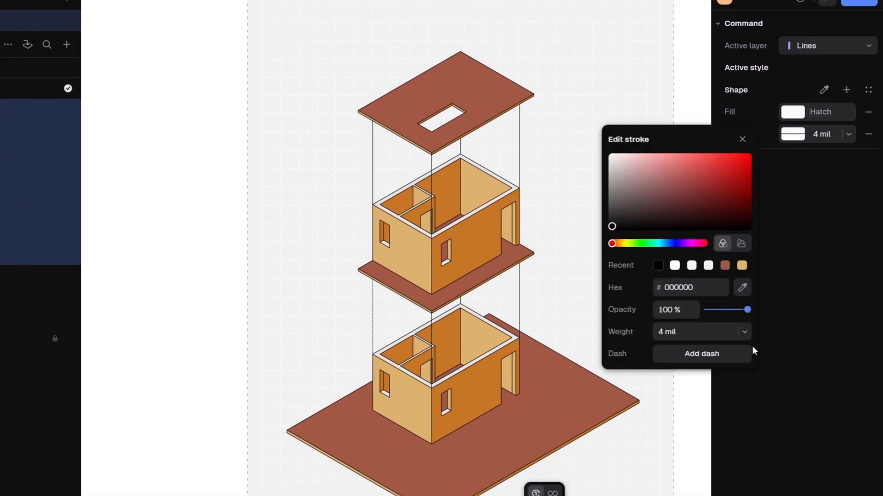
pyautogui.click(701, 354)
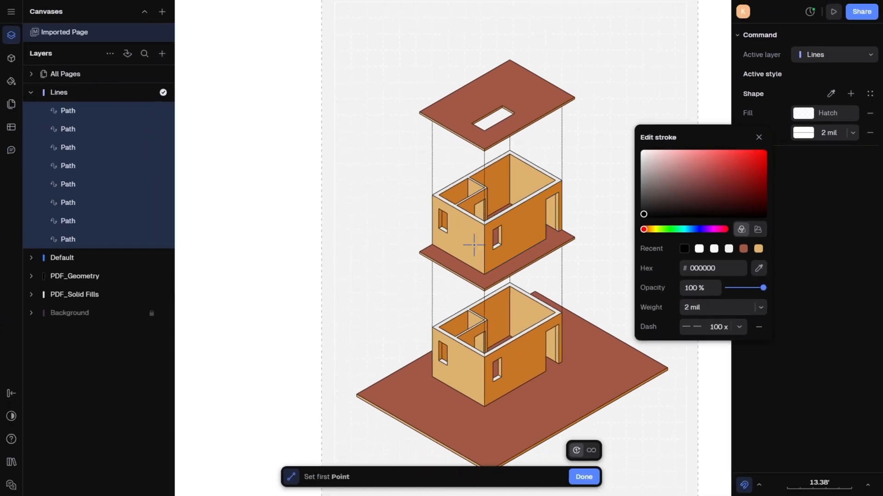
pyautogui.moveTo(10, 36)
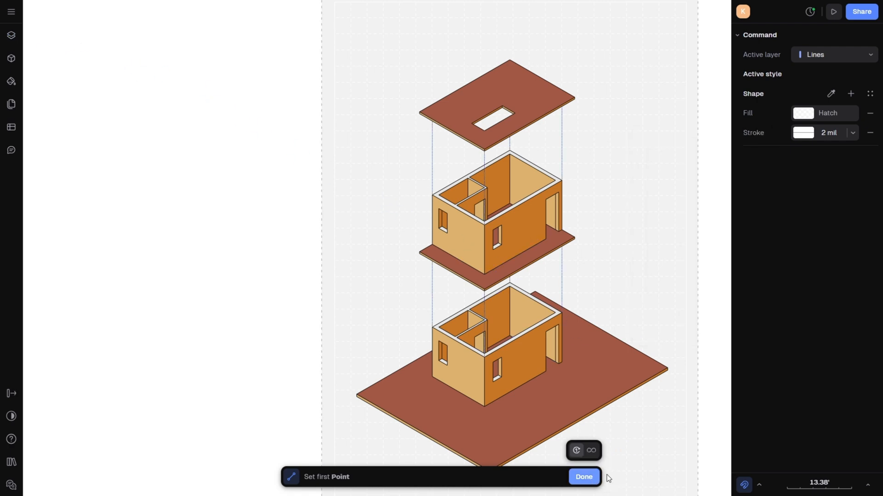
pyautogui.click(583, 477)
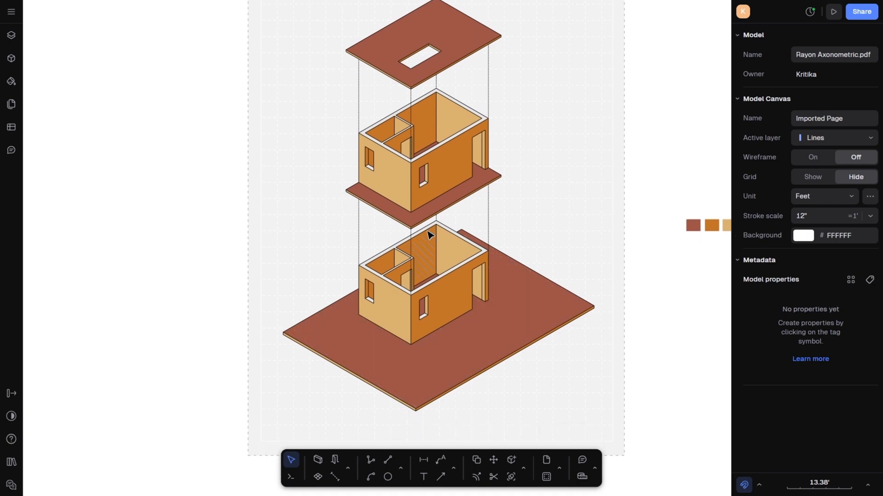
pyautogui.moveTo(630, 353)
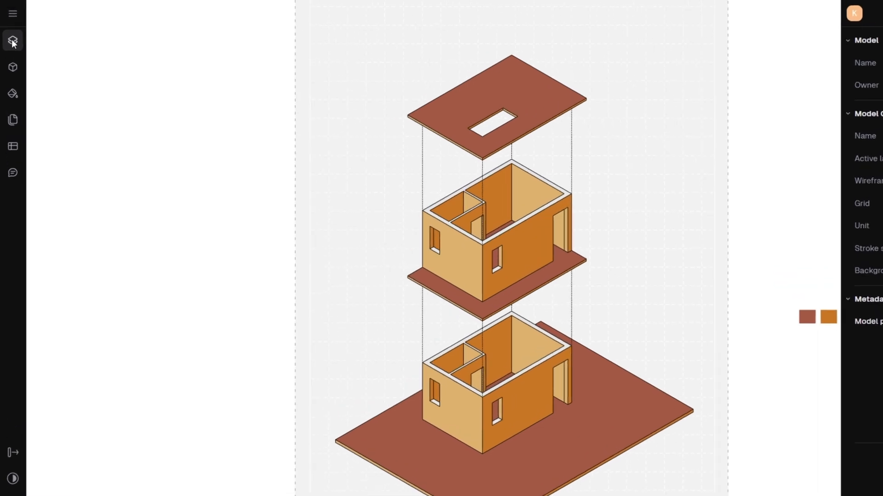
# Create a 'Human figures & trees' layer and place people and chestnut tree blocks from the library
pyautogui.click(12, 43)
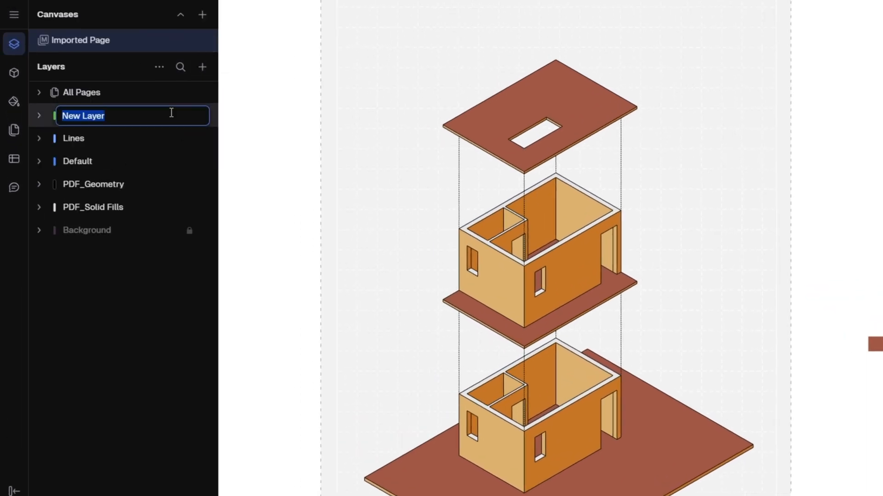
pyautogui.write('Human figures & trees')
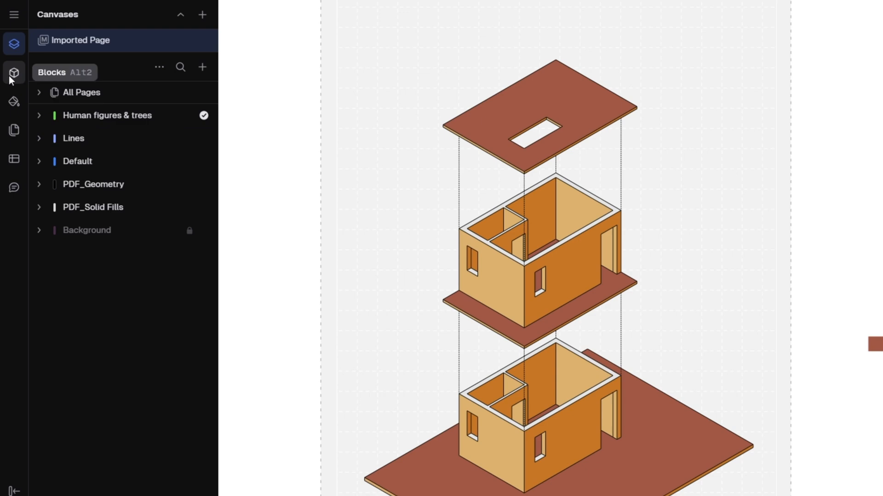
pyautogui.click(14, 72)
pyautogui.write('tree')
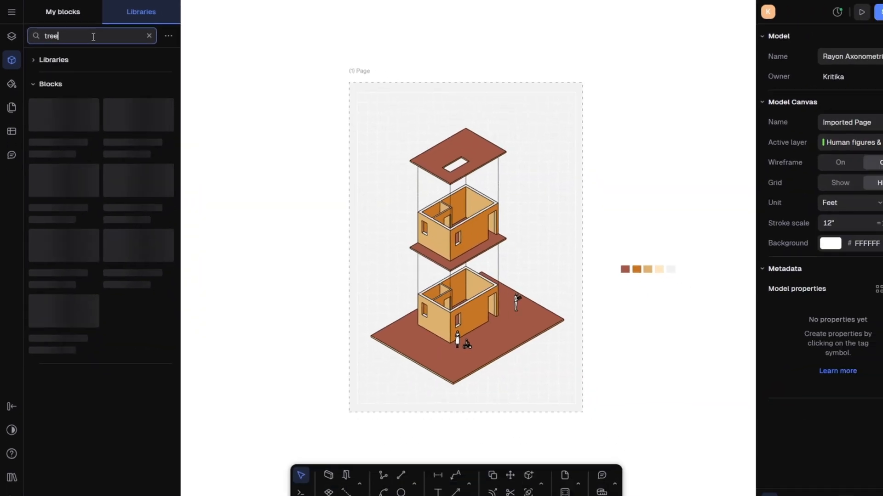
pyautogui.click(63, 115)
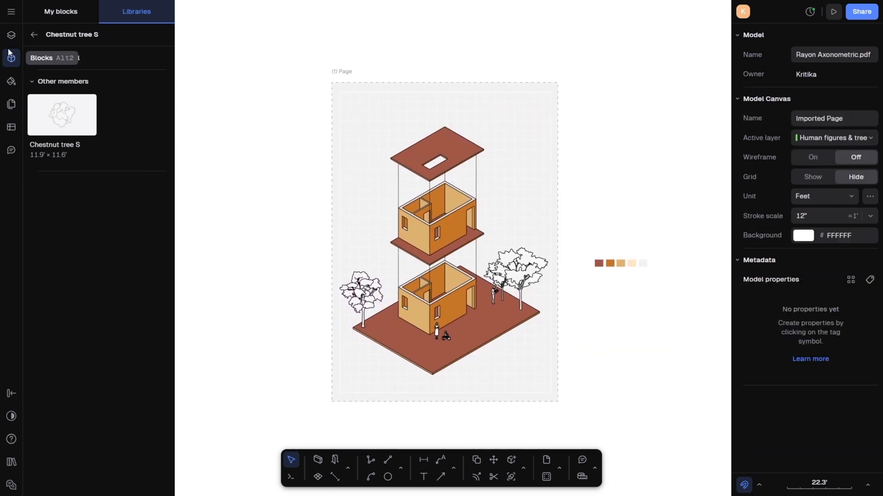
# Add a Text layer with Roof, First Floor and Ground Floor labels and an 'Axonometric Diagram' title
pyautogui.click(193, 64)
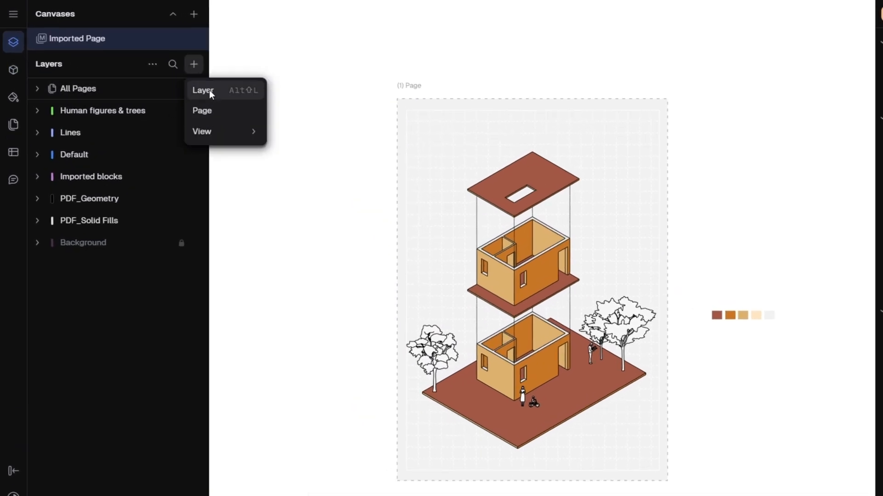
pyautogui.click(203, 90)
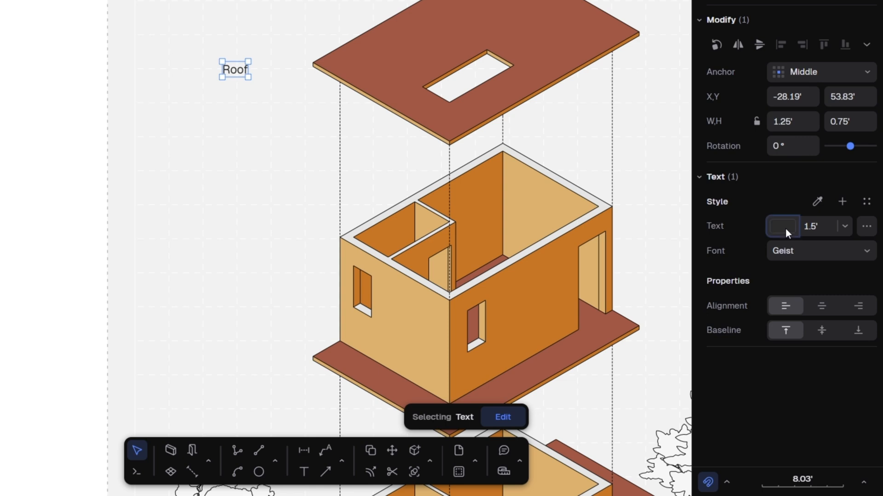
pyautogui.click(782, 226)
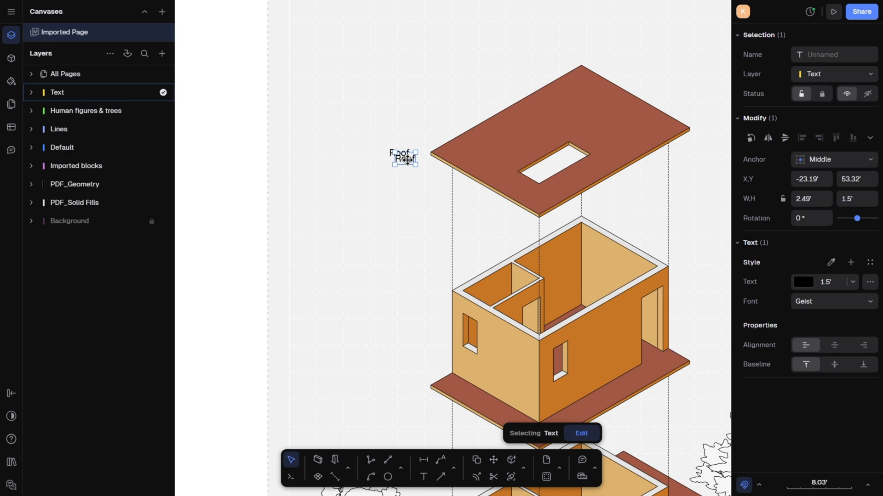
pyautogui.doubleClick(404, 158)
pyautogui.write('Axonometric Diag')
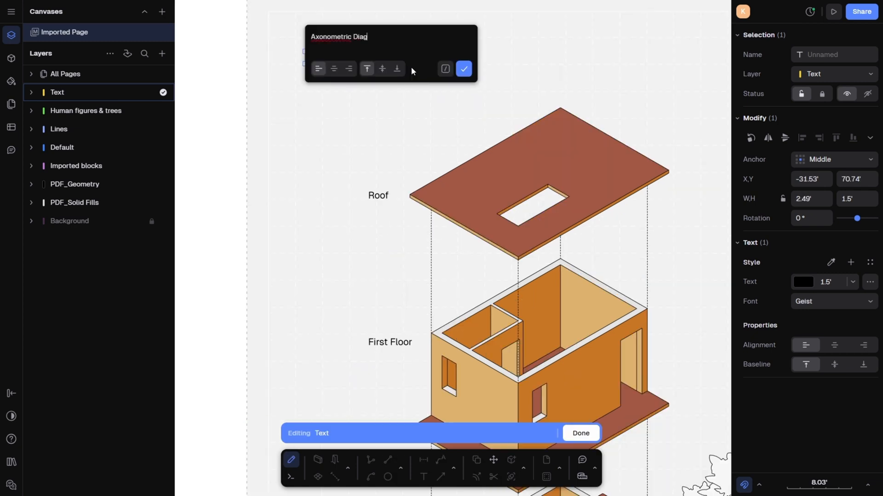
pyautogui.click(463, 68)
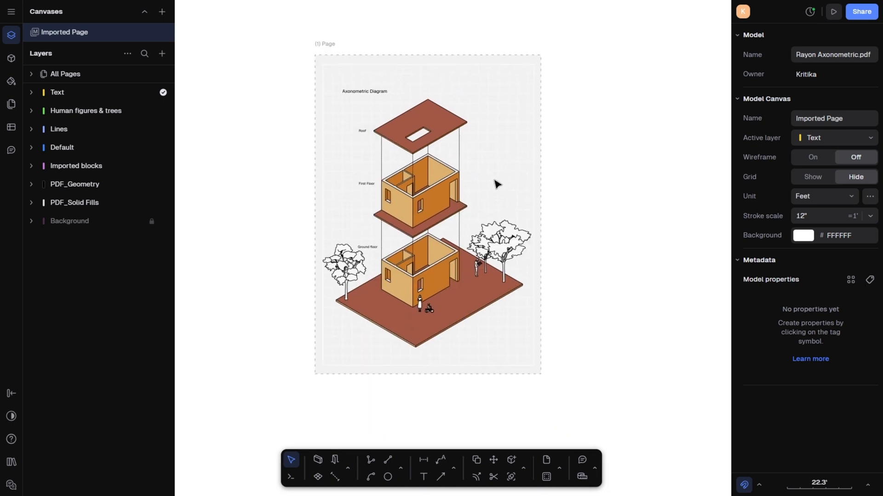
pyautogui.moveTo(546, 283)
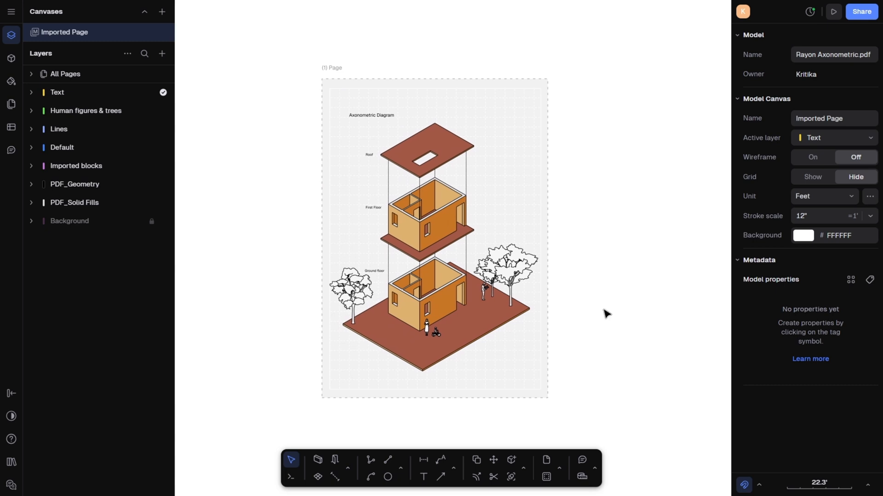
# Export the diagram page to PNG from its menu in the Pages panel
pyautogui.click(11, 118)
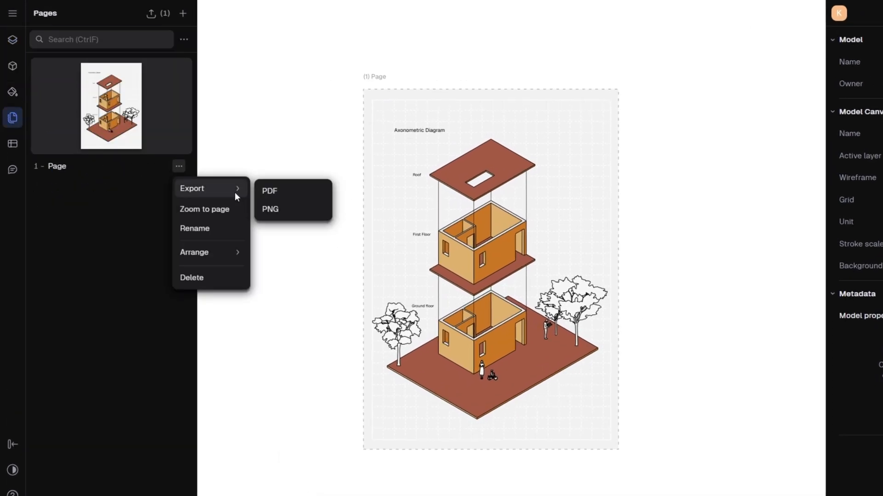
pyautogui.click(269, 190)
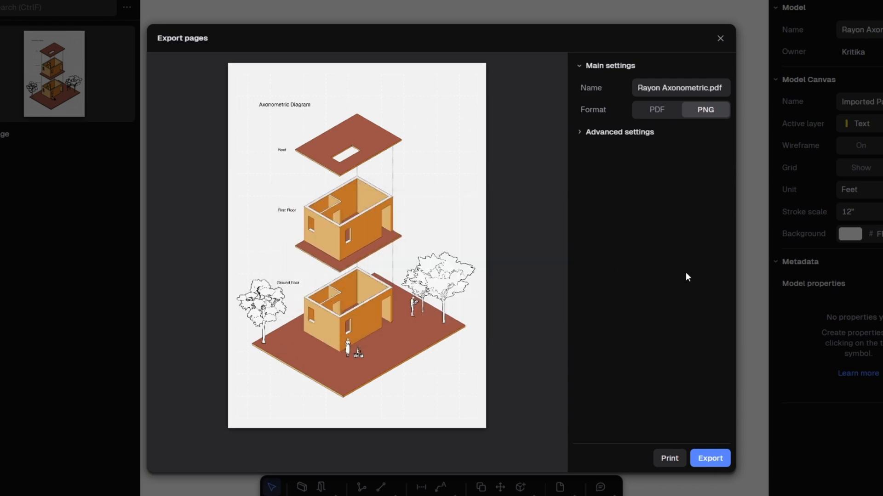
pyautogui.click(720, 38)
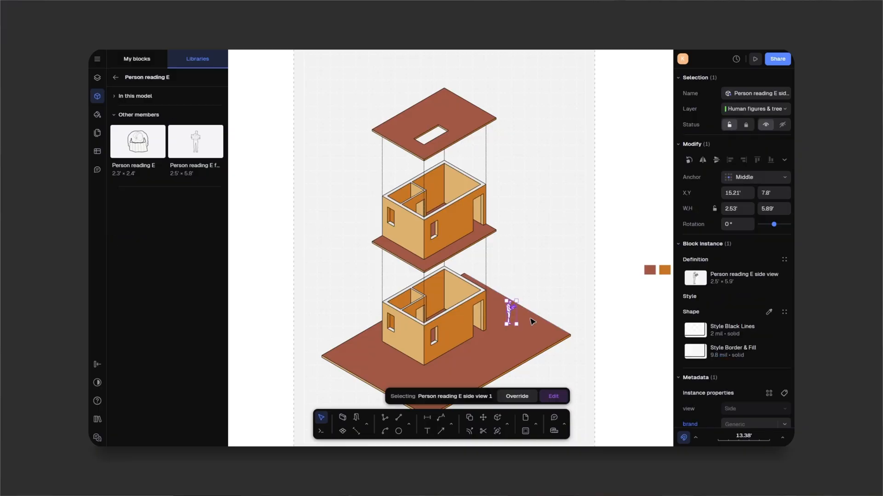